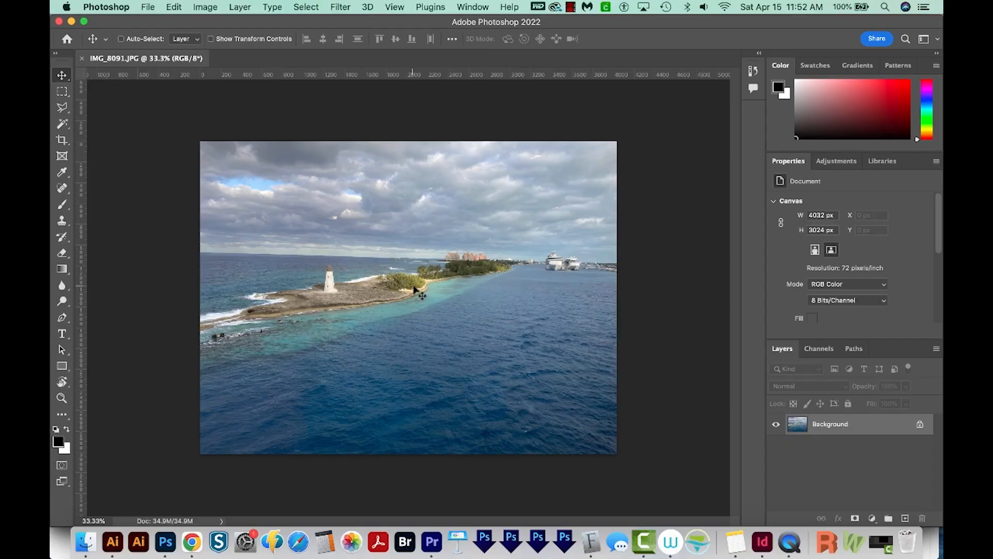
{"action": "mouse_move", "coordinate": [314, 307]}
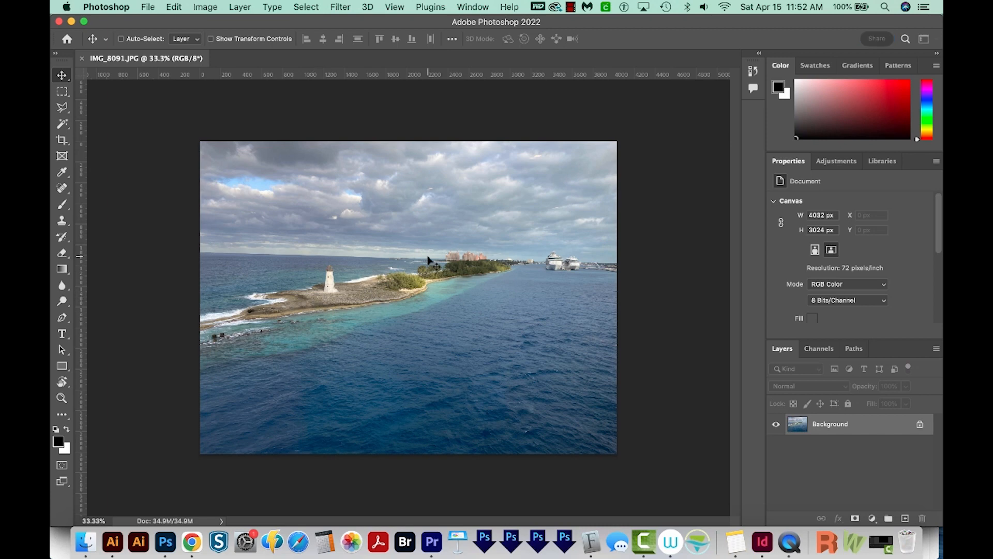
{"action": "mouse_move", "coordinate": [388, 319]}
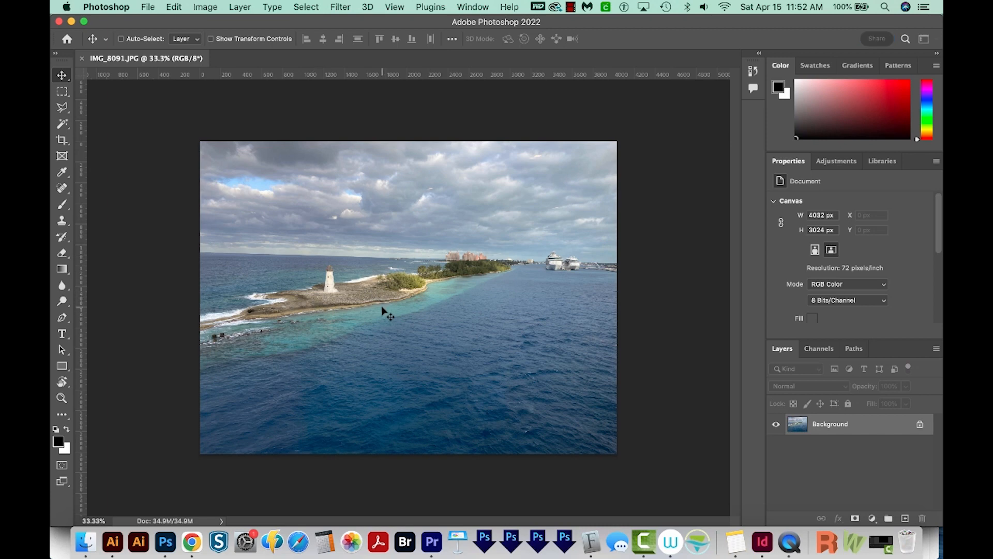
{"action": "mouse_move", "coordinate": [369, 319]}
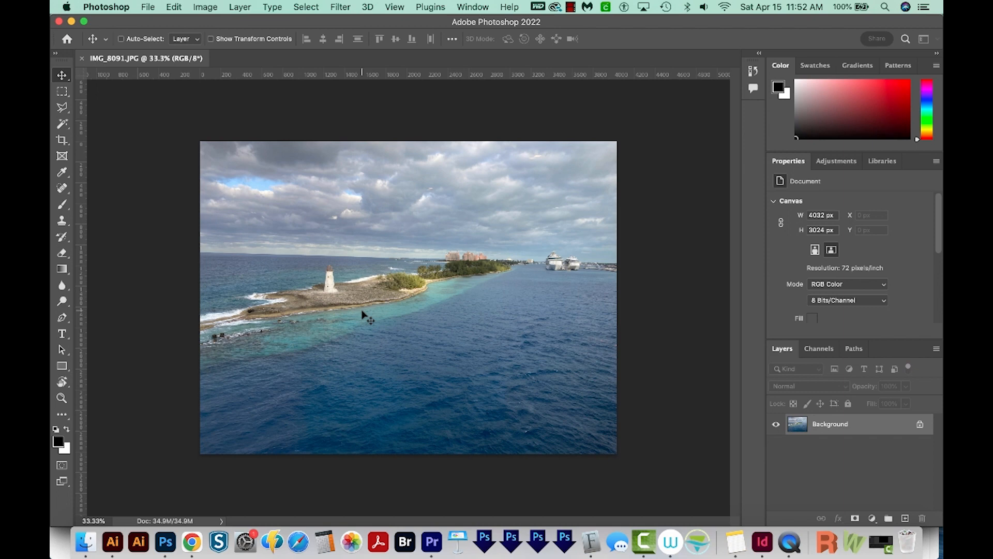
Level the lighthouse photo along its horizon and extend the crop past its top and bottom edges.
{"action": "left_click", "coordinate": [62, 140]}
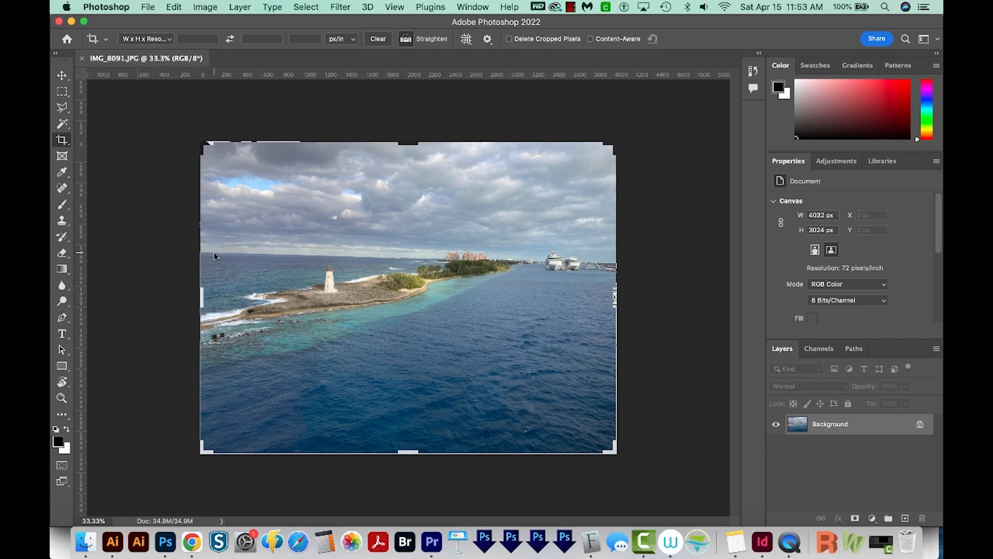
{"action": "left_click_drag", "start_coordinate": [214, 252], "coordinate": [596, 266]}
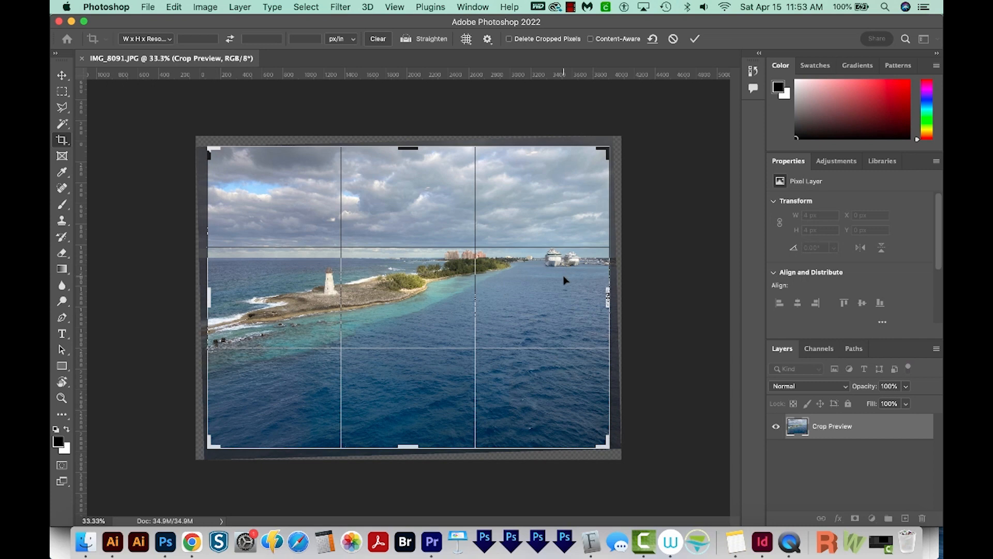
{"action": "left_click_drag", "start_coordinate": [409, 149], "coordinate": [409, 147]}
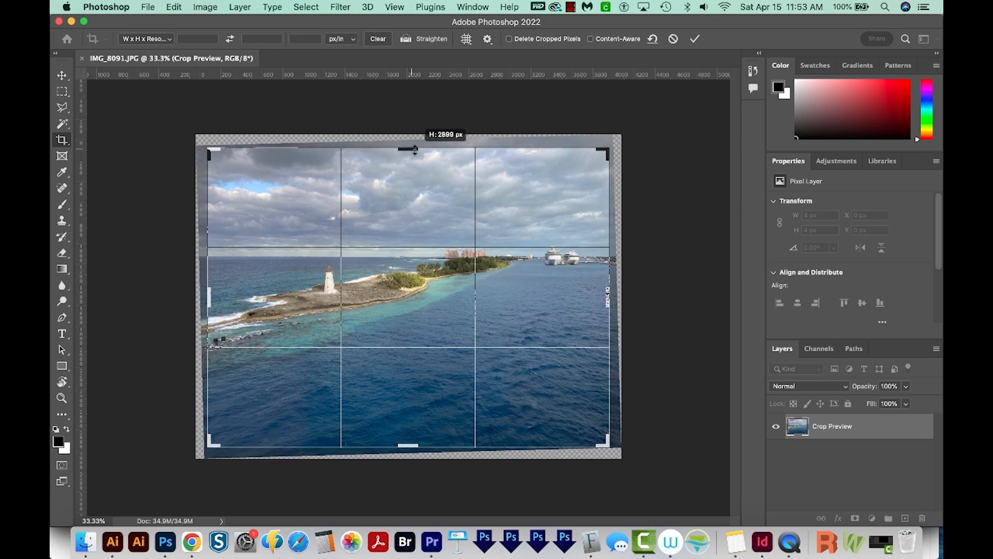
{"action": "left_click_drag", "start_coordinate": [412, 149], "coordinate": [412, 144]}
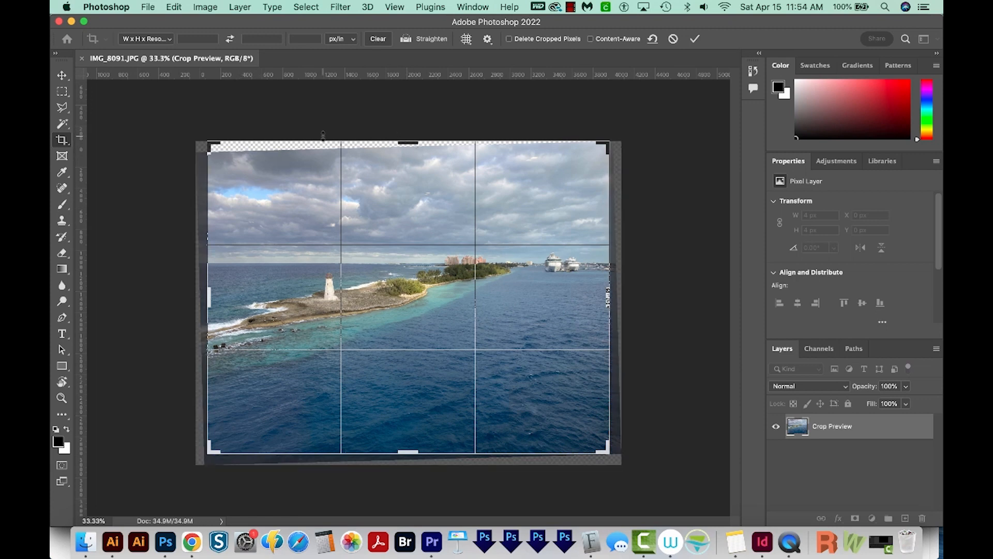
{"action": "left_click_drag", "start_coordinate": [408, 462], "coordinate": [408, 454]}
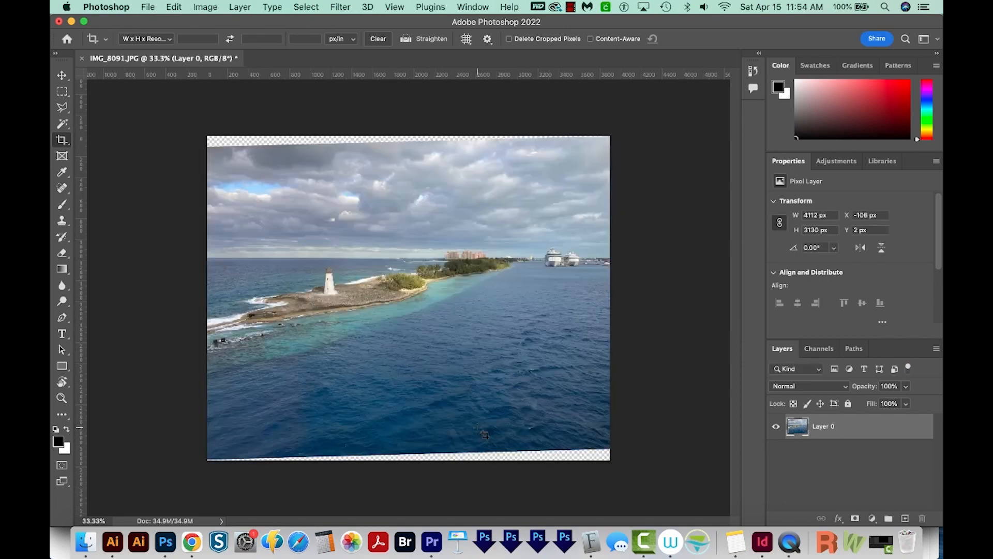
{"action": "mouse_move", "coordinate": [62, 107]}
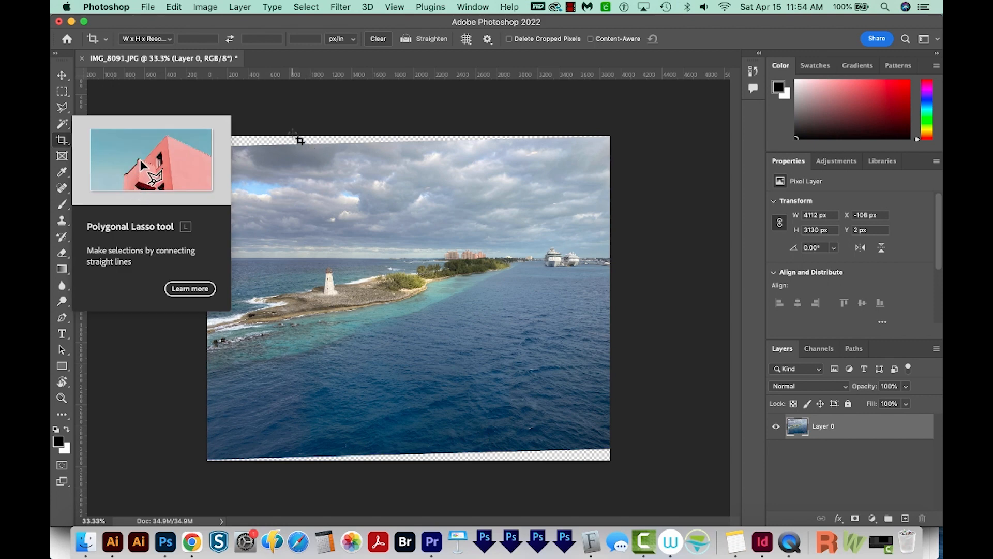
{"action": "mouse_move", "coordinate": [61, 109]}
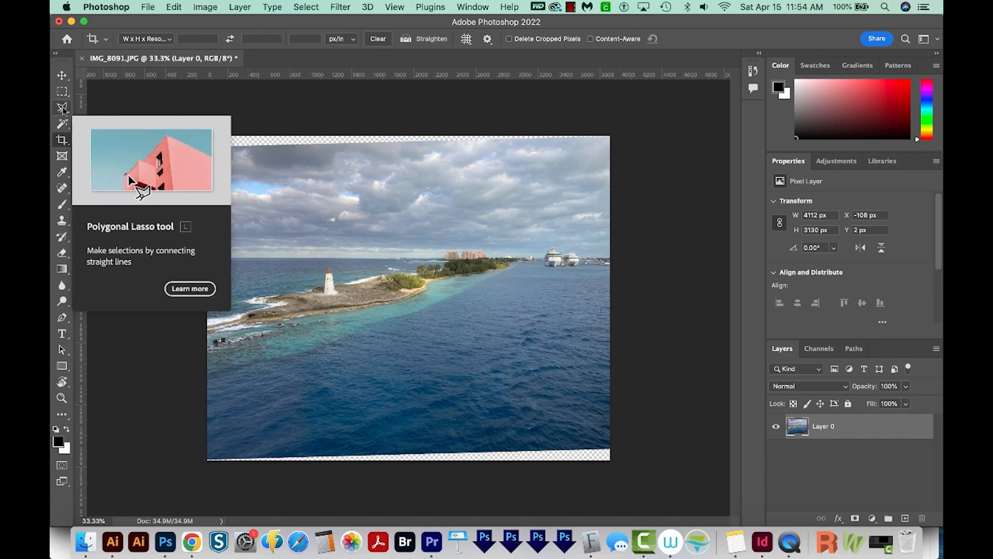
Outline the top transparent wedge with the Polygonal Lasso.
{"action": "left_click", "coordinate": [61, 108]}
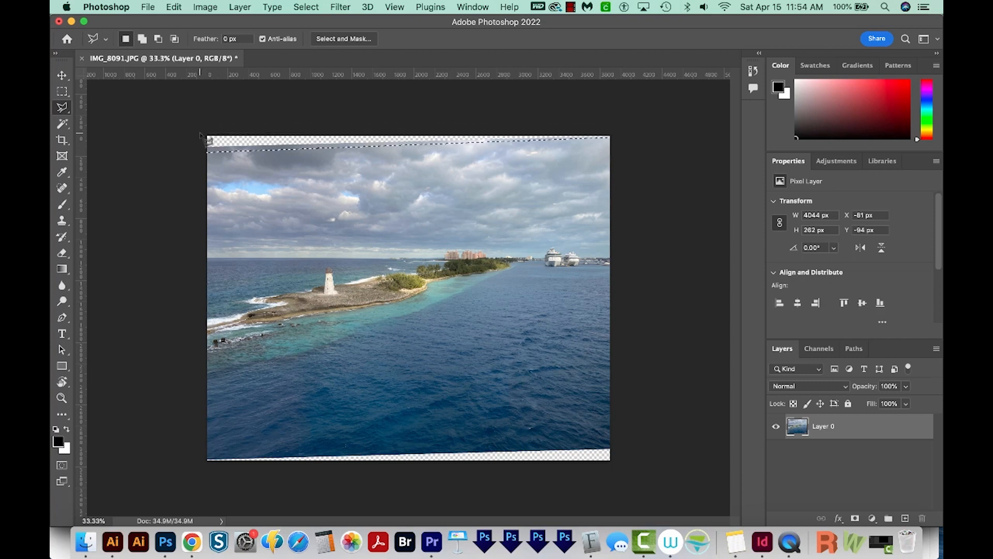
{"action": "mouse_move", "coordinate": [481, 143]}
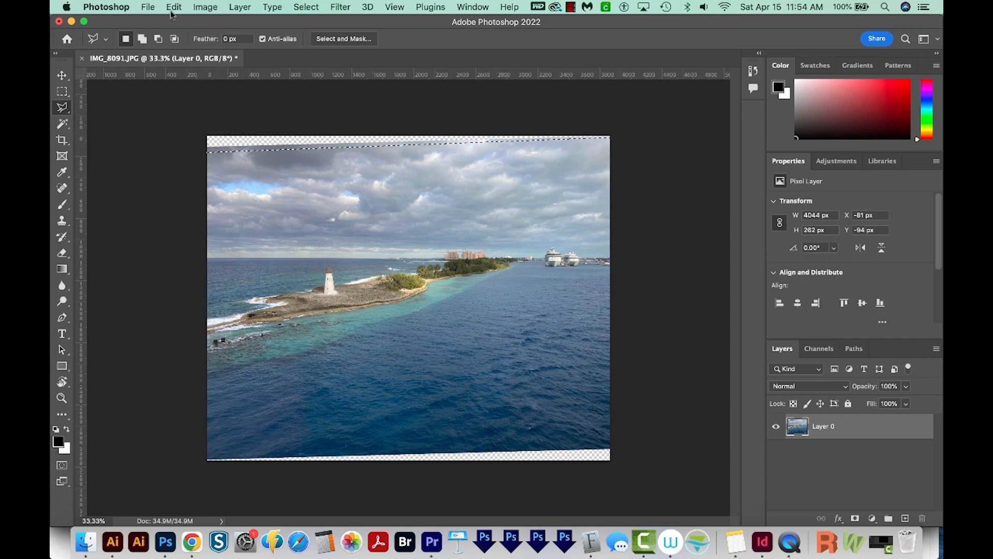
{"action": "left_click", "coordinate": [173, 7]}
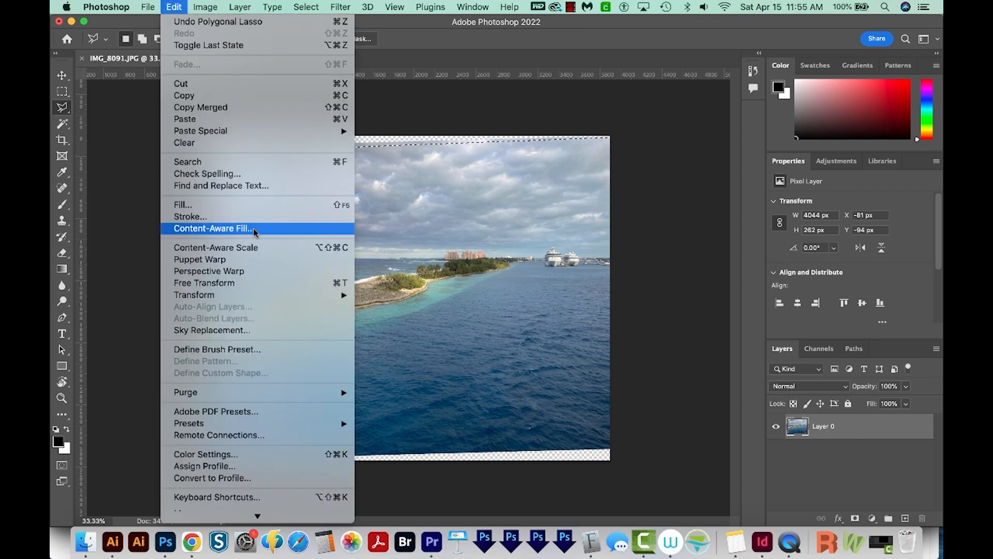
Content-Aware Fill the top wedge with sky, brushing the horizon out of the sampling area.
{"action": "left_click", "coordinate": [215, 228]}
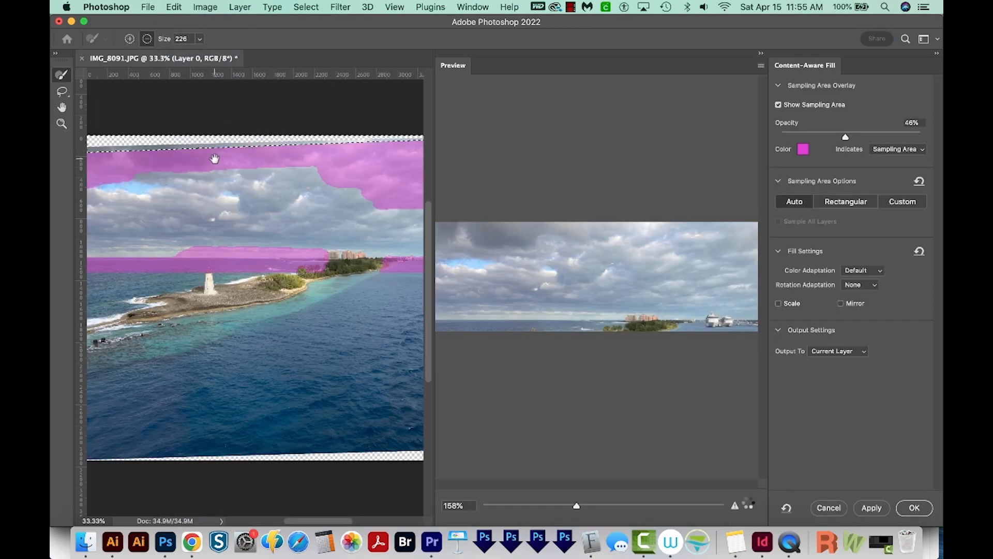
{"action": "left_click_drag", "start_coordinate": [575, 505], "coordinate": [492, 505]}
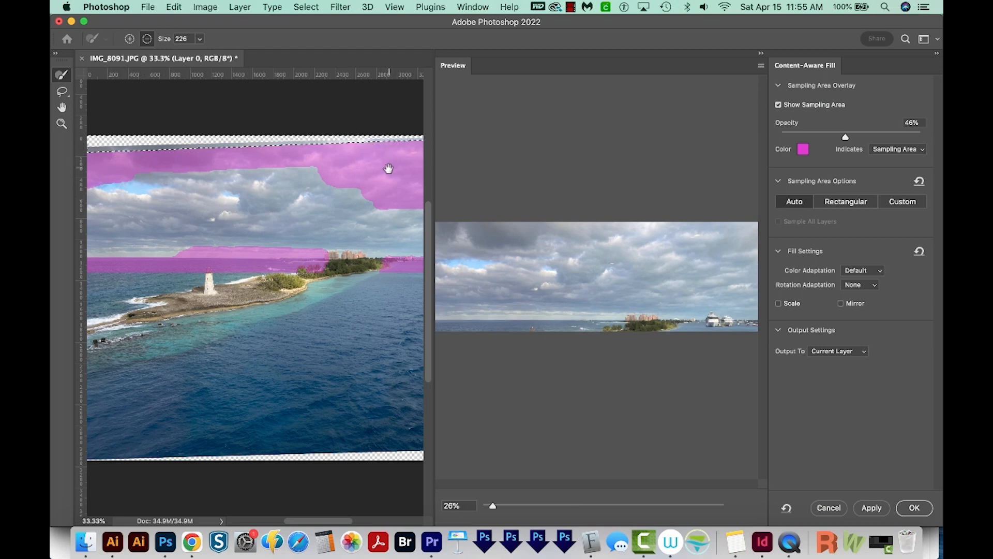
{"action": "mouse_move", "coordinate": [376, 217]}
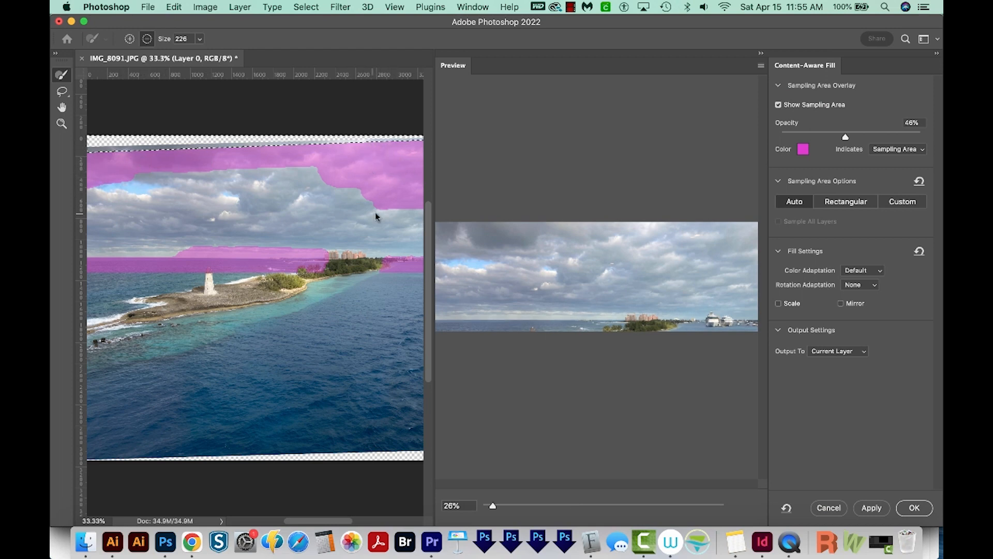
{"action": "mouse_move", "coordinate": [484, 234]}
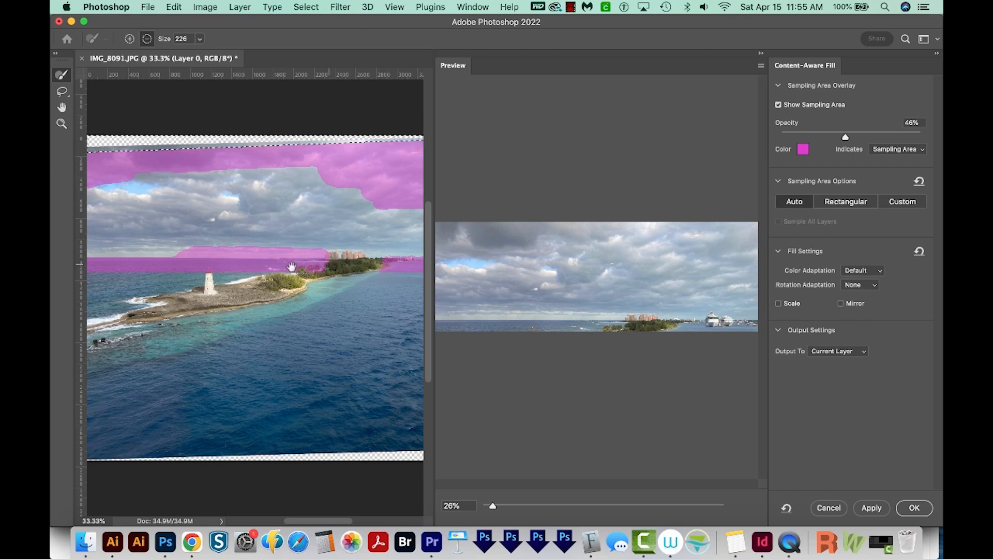
{"action": "mouse_move", "coordinate": [325, 273]}
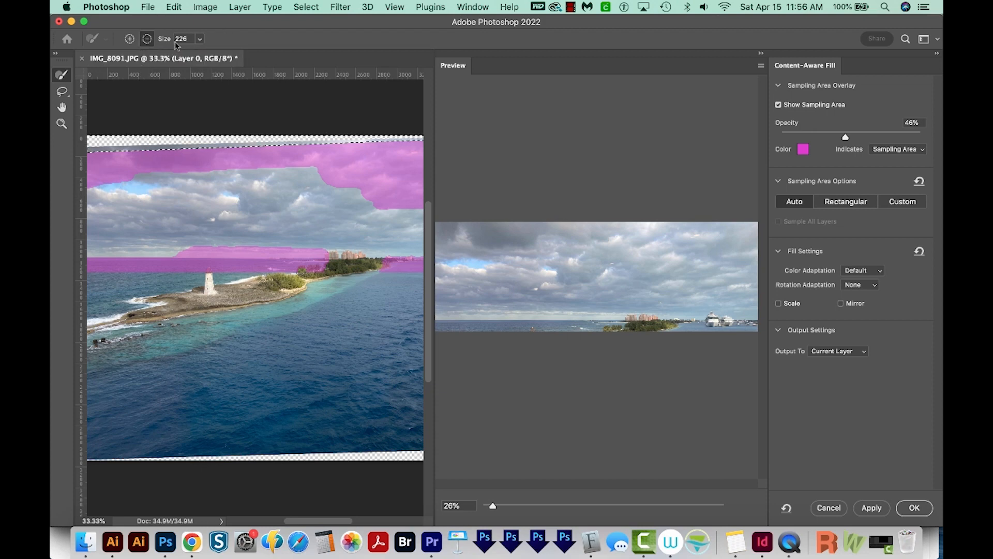
{"action": "mouse_move", "coordinate": [280, 204]}
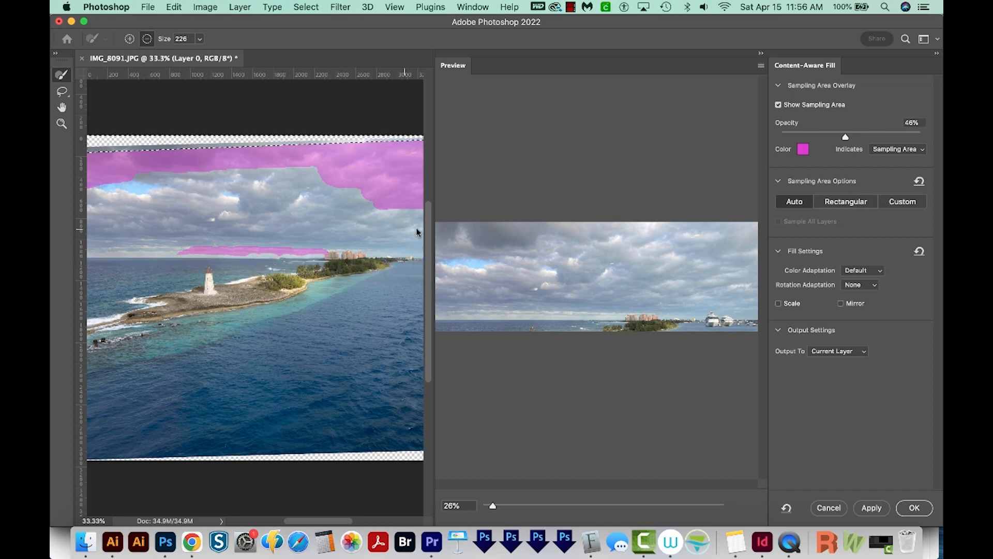
{"action": "mouse_move", "coordinate": [593, 273]}
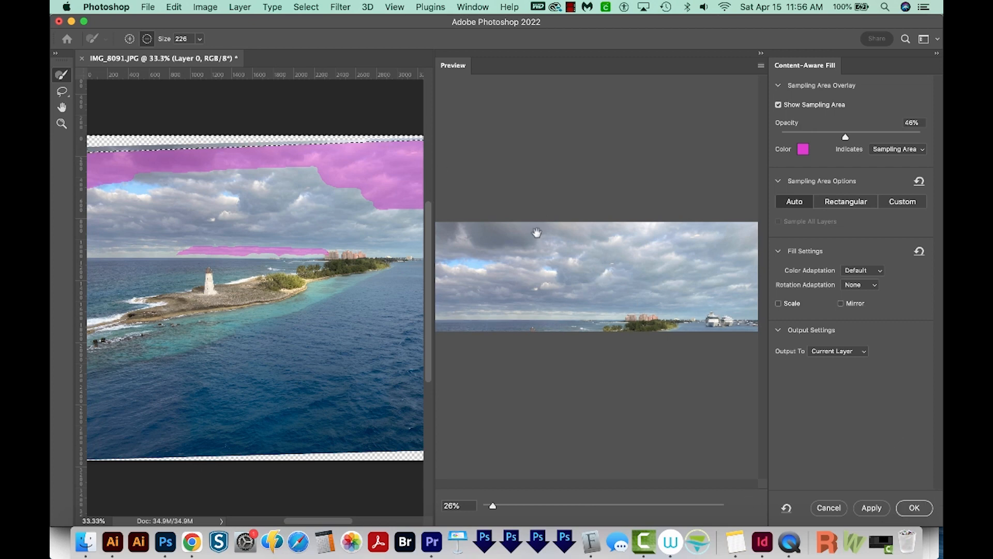
{"action": "left_click", "coordinate": [914, 508]}
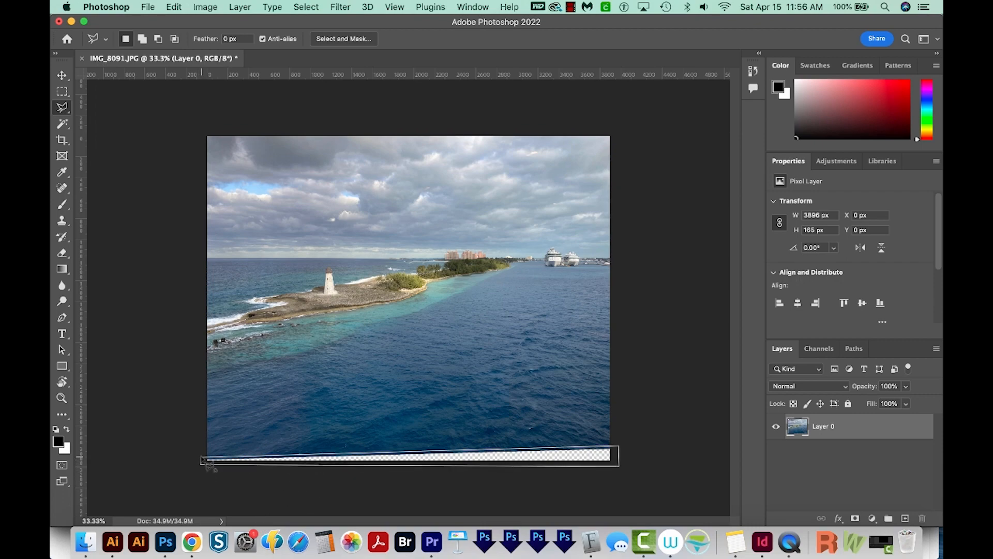
Content-Aware Fill the bottom strip with water, then open IMG_1599.JPG from Finder.
{"action": "left_click", "coordinate": [173, 7]}
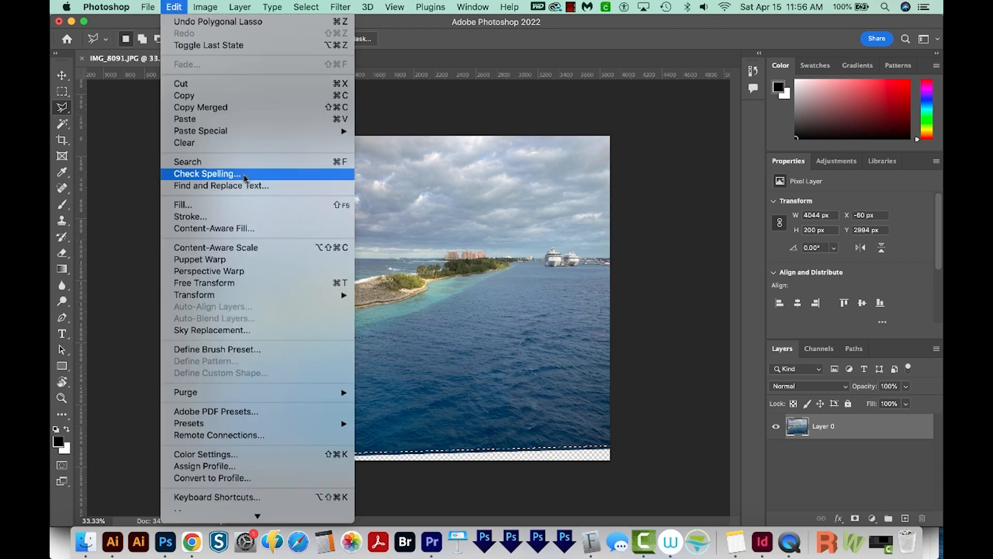
{"action": "left_click", "coordinate": [215, 228]}
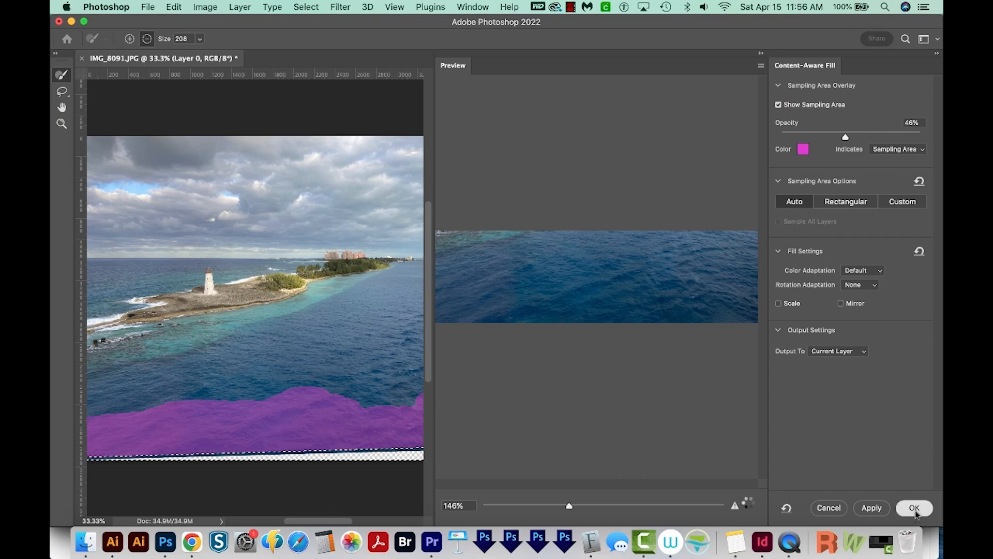
{"action": "left_click", "coordinate": [915, 508]}
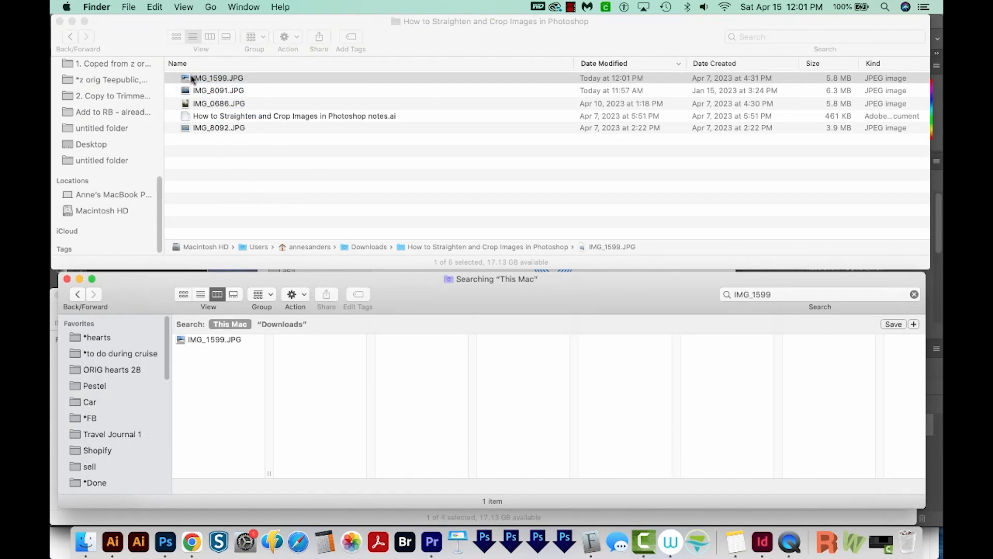
{"action": "left_click_drag", "start_coordinate": [217, 77], "coordinate": [222, 212]}
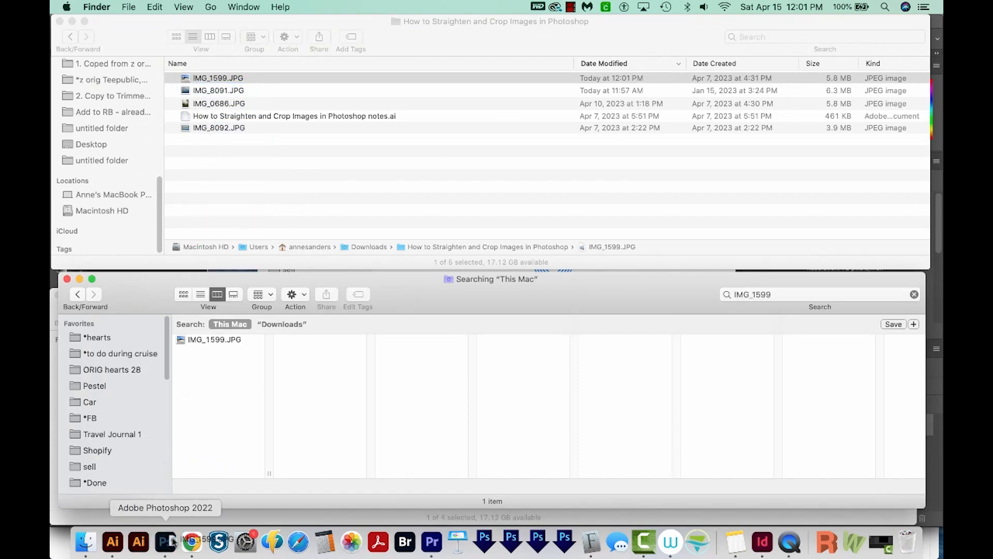
{"action": "left_click", "coordinate": [164, 541]}
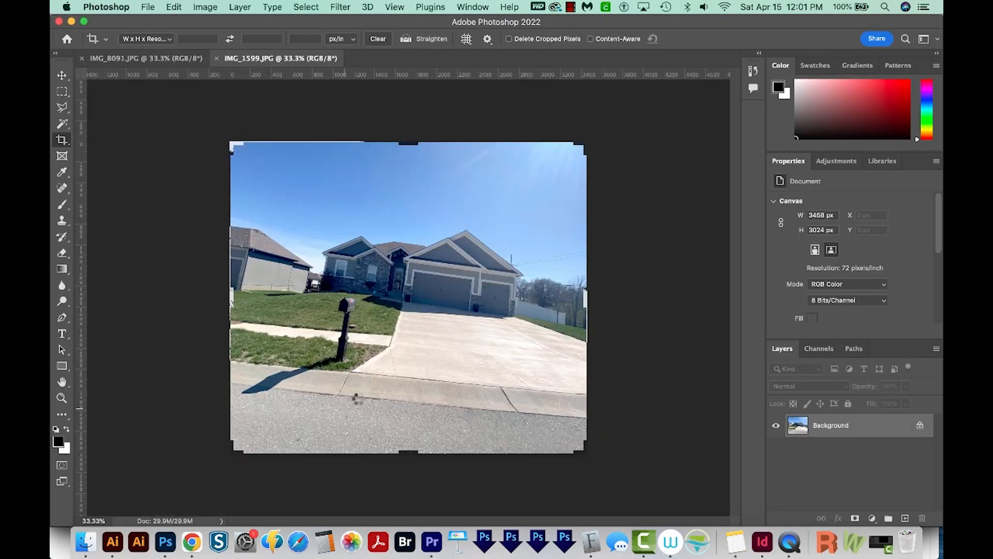
{"action": "mouse_move", "coordinate": [423, 322]}
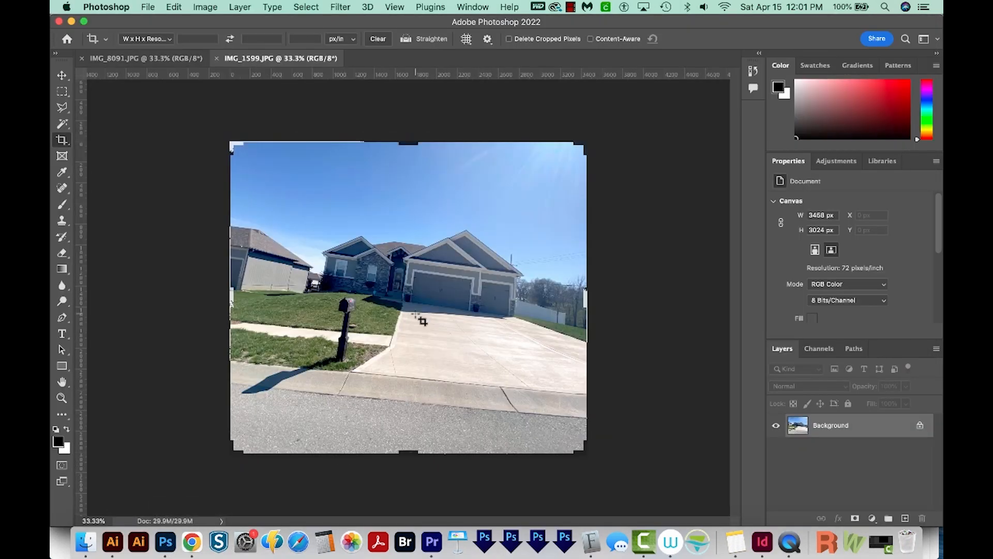
{"action": "mouse_move", "coordinate": [420, 333]}
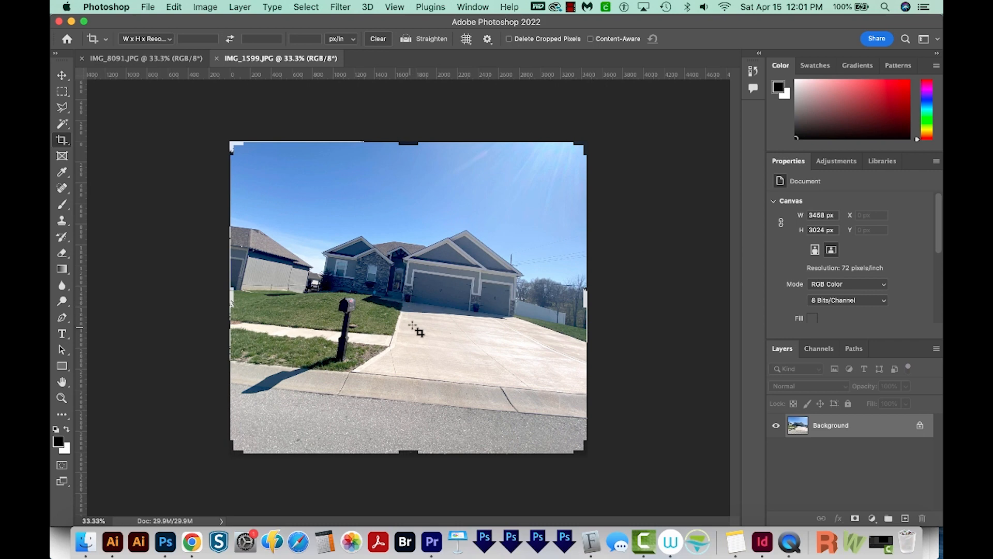
{"action": "mouse_move", "coordinate": [522, 326]}
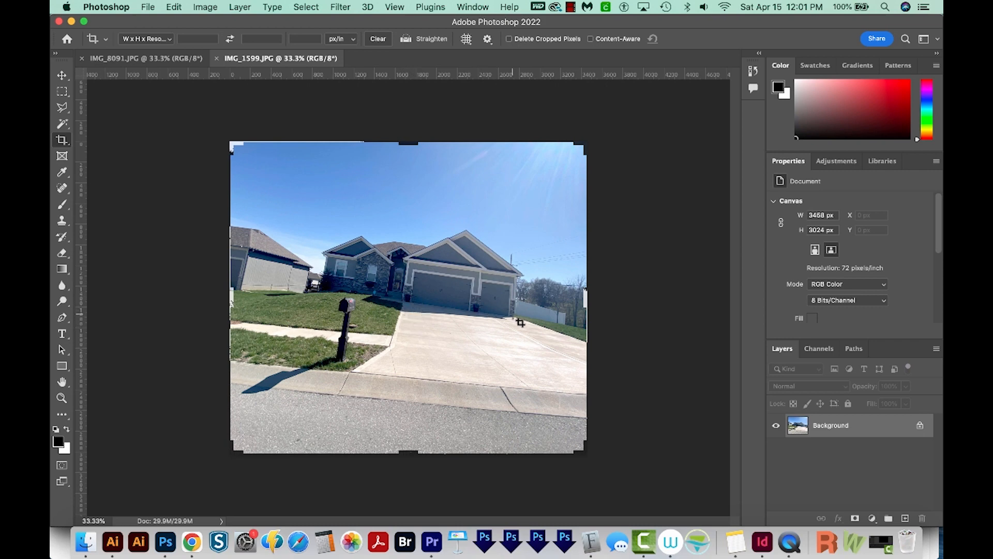
{"action": "mouse_move", "coordinate": [262, 203]}
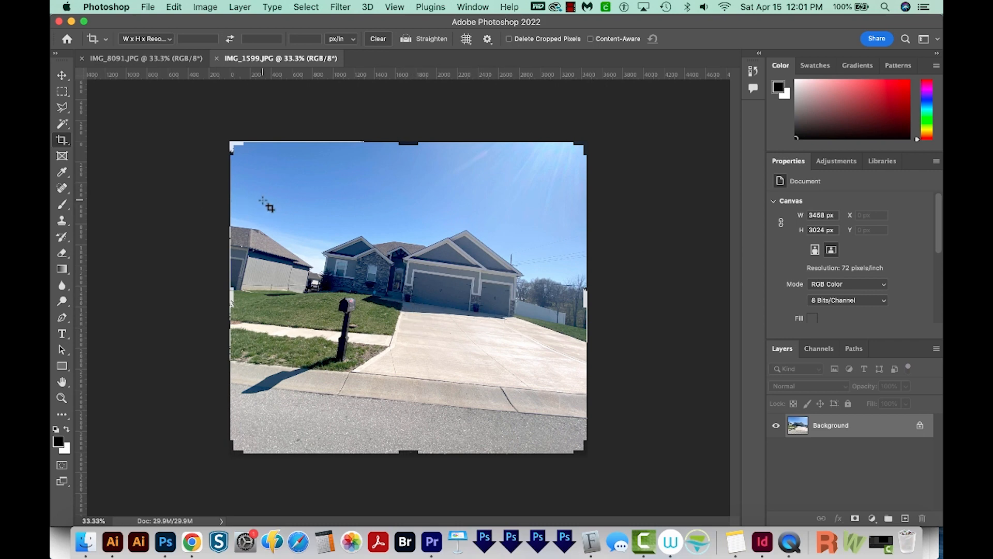
{"action": "mouse_move", "coordinate": [61, 146]}
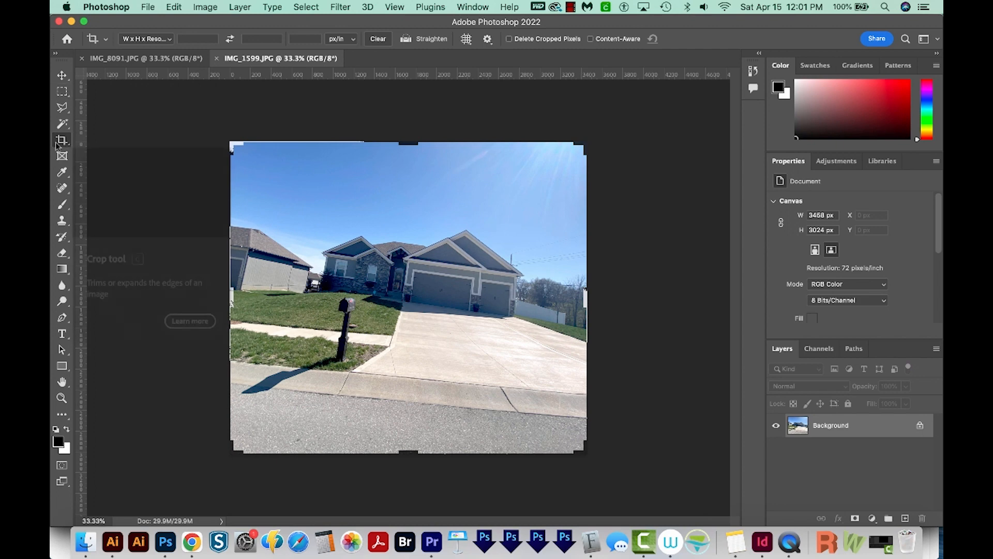
{"action": "mouse_move", "coordinate": [403, 42]}
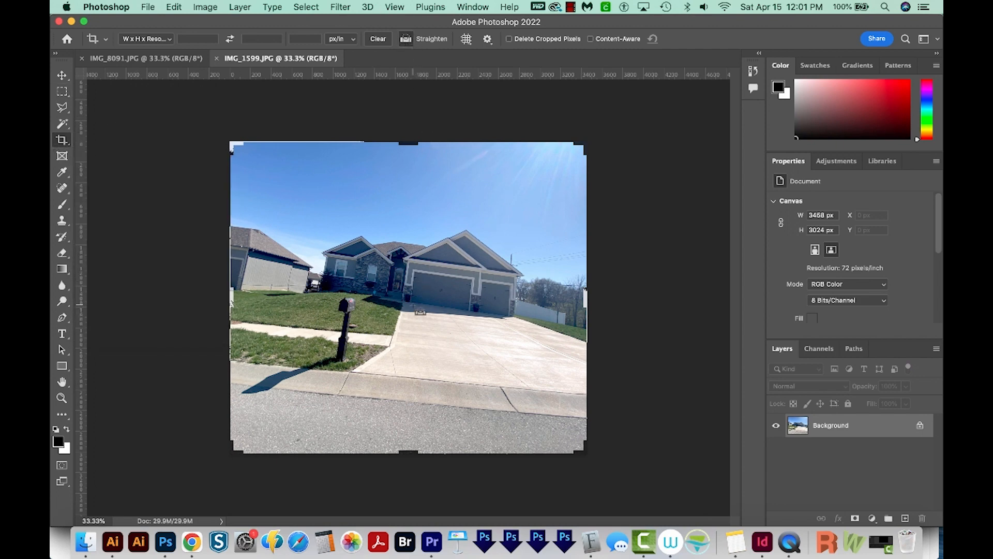
Draw a Straighten line along the house base to rotate the photo level.
{"action": "left_click_drag", "start_coordinate": [412, 303], "coordinate": [504, 319]}
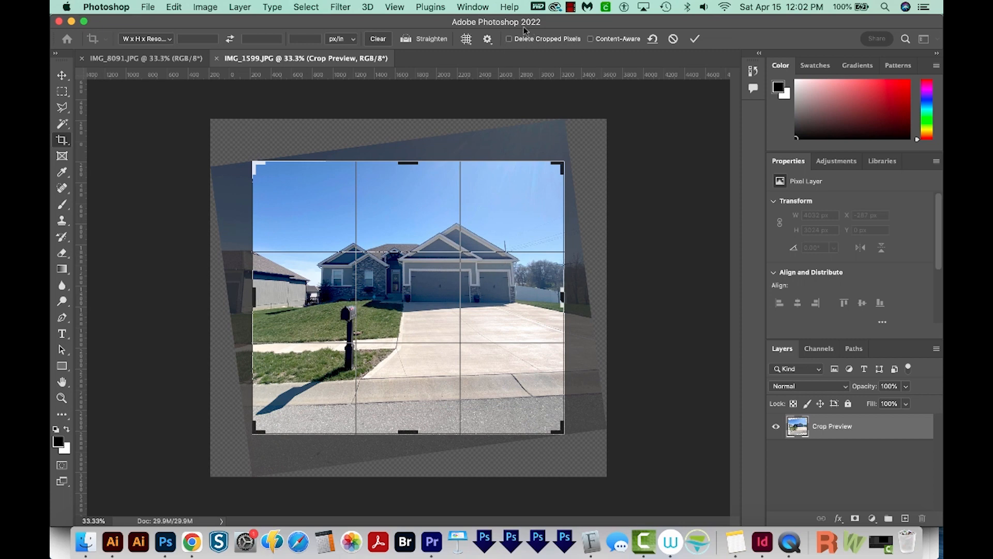
{"action": "mouse_move", "coordinate": [526, 54]}
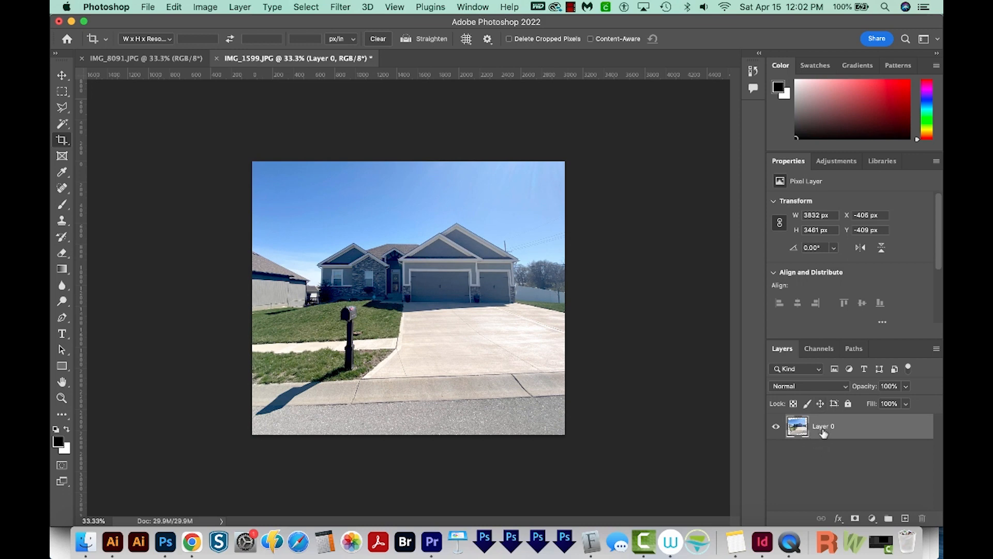
{"action": "mouse_move", "coordinate": [810, 437]}
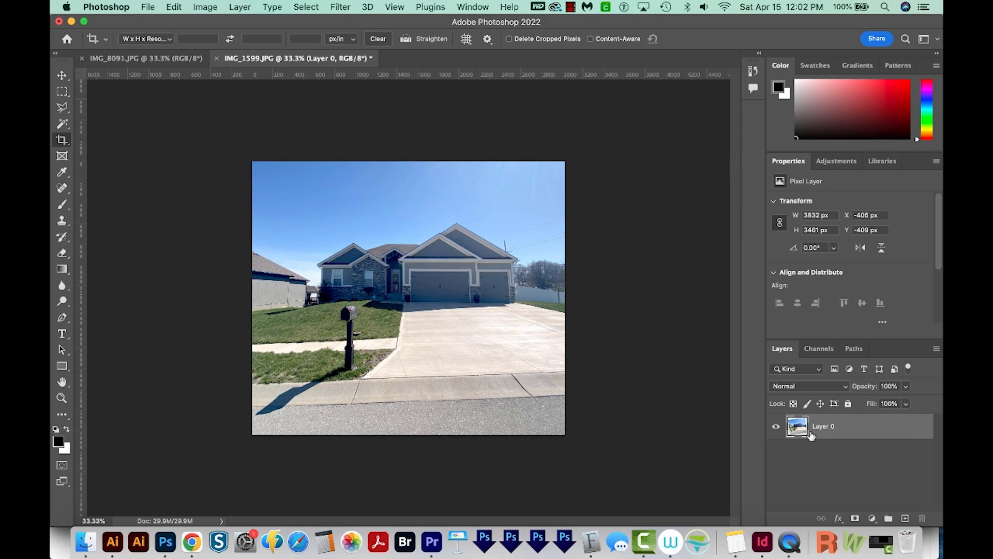
{"action": "mouse_move", "coordinate": [818, 430]}
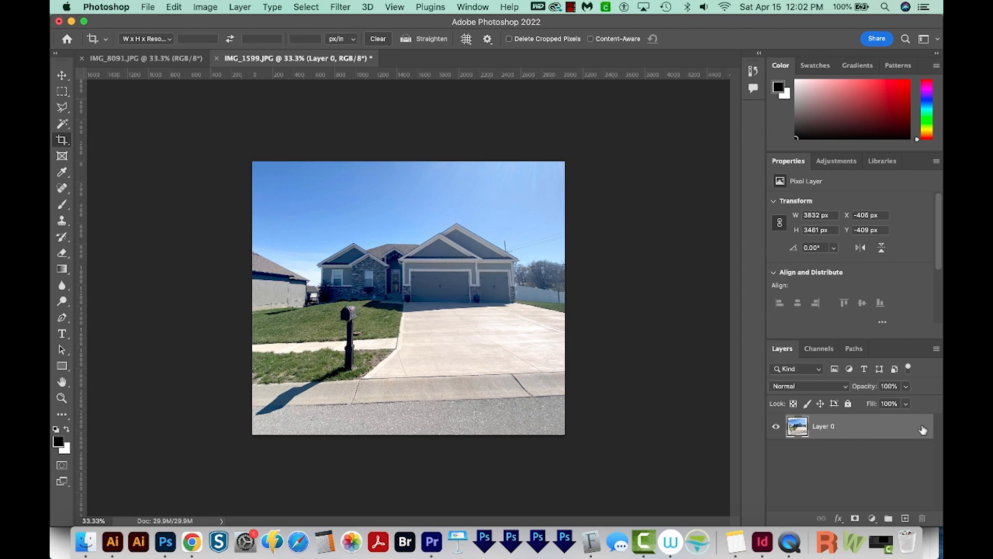
{"action": "mouse_move", "coordinate": [911, 434]}
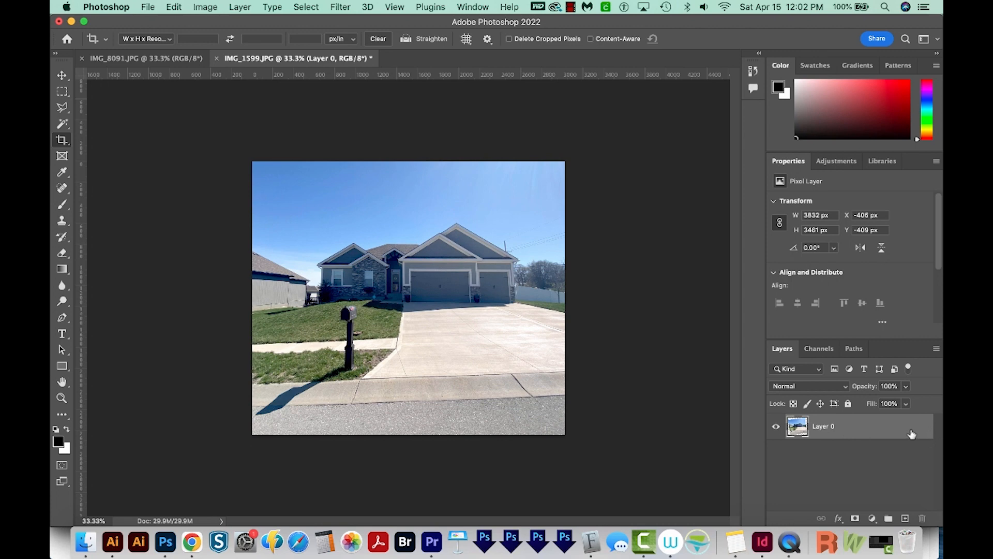
Commit the house photo's straightening crop and switch to the Move tool.
{"action": "left_click", "coordinate": [61, 76]}
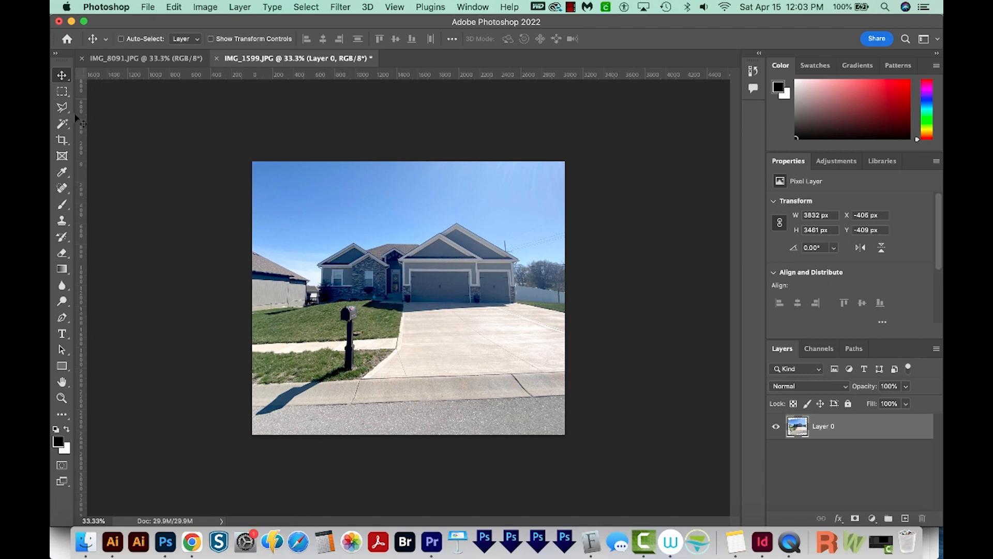
{"action": "mouse_move", "coordinate": [86, 96]}
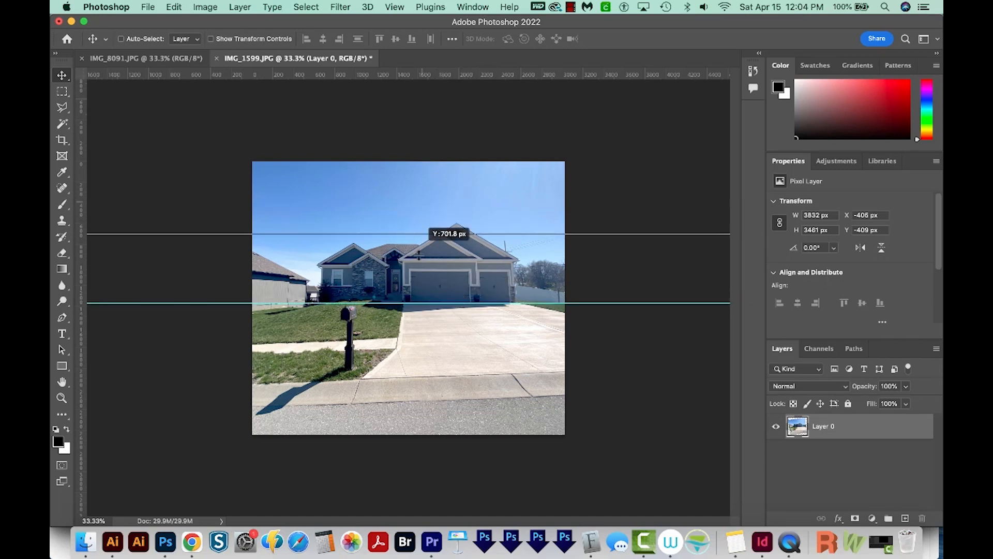
Drag ruler guides onto the house base, curb line and both house sides.
{"action": "left_click_drag", "start_coordinate": [423, 232], "coordinate": [423, 393]}
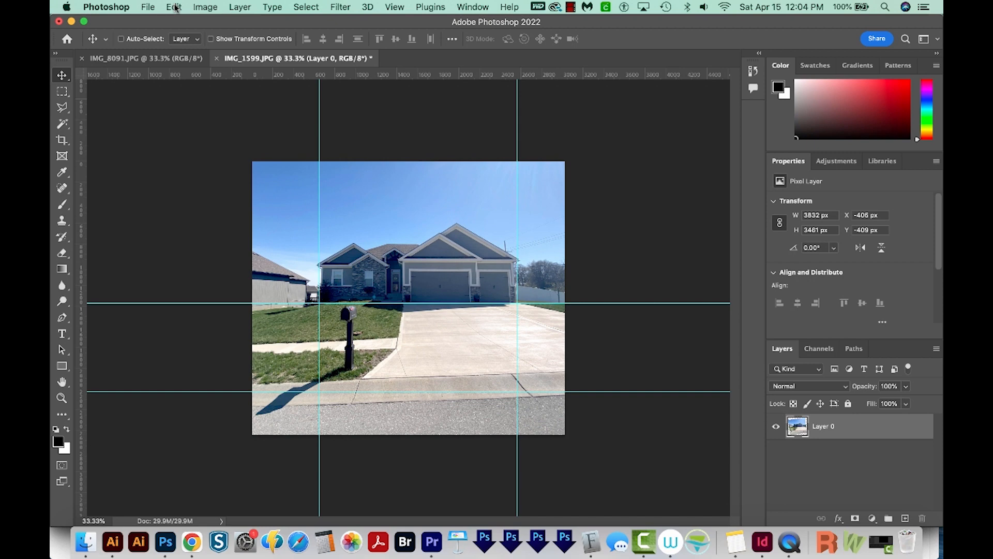
{"action": "left_click", "coordinate": [173, 7]}
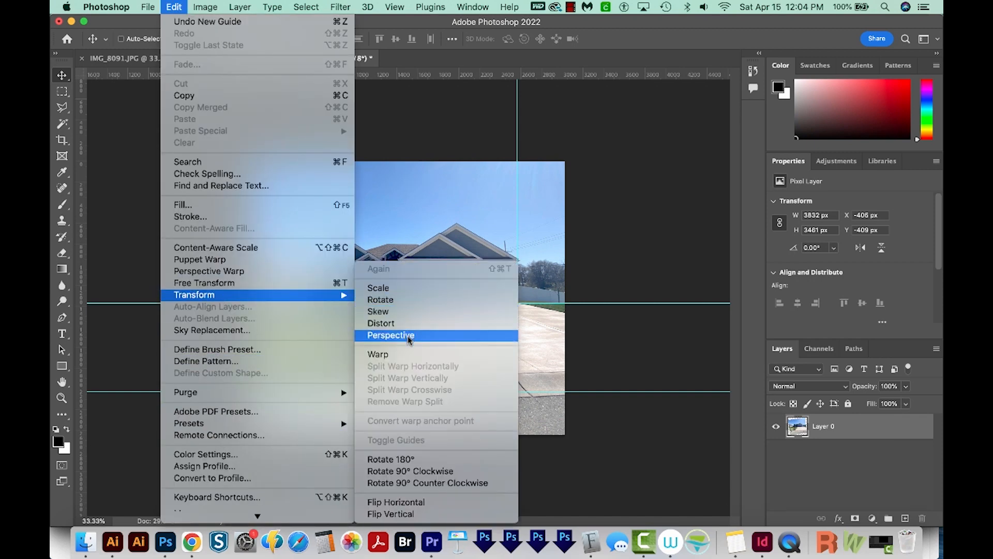
Apply a Perspective transform, pulling the top corner outward until the walls stand vertical.
{"action": "left_click", "coordinate": [391, 335]}
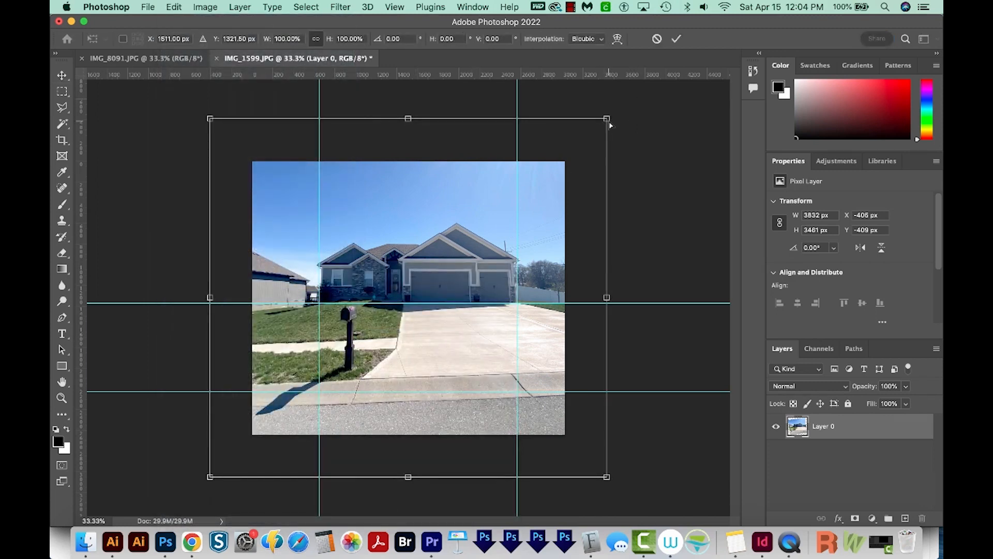
{"action": "mouse_move", "coordinate": [607, 121]}
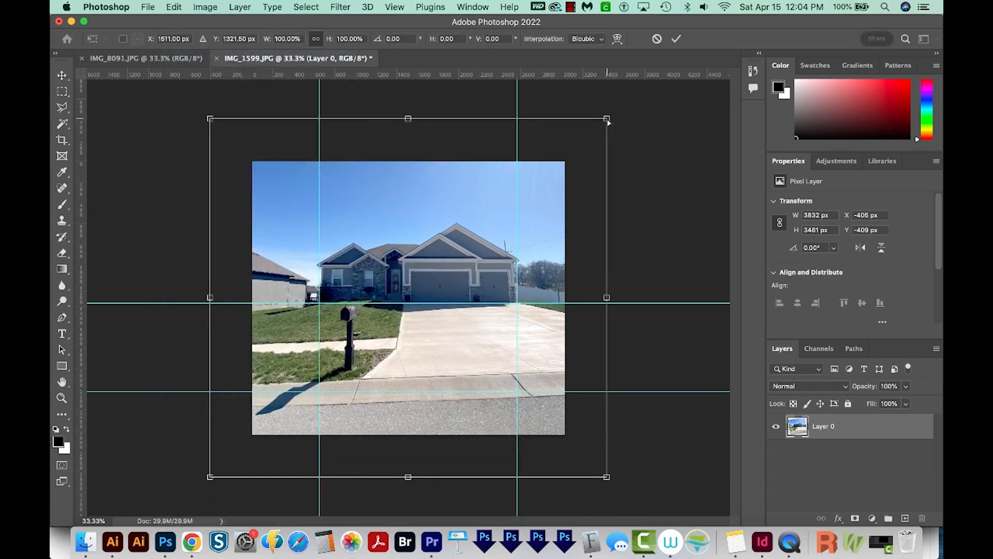
{"action": "left_click_drag", "start_coordinate": [607, 119], "coordinate": [616, 123]}
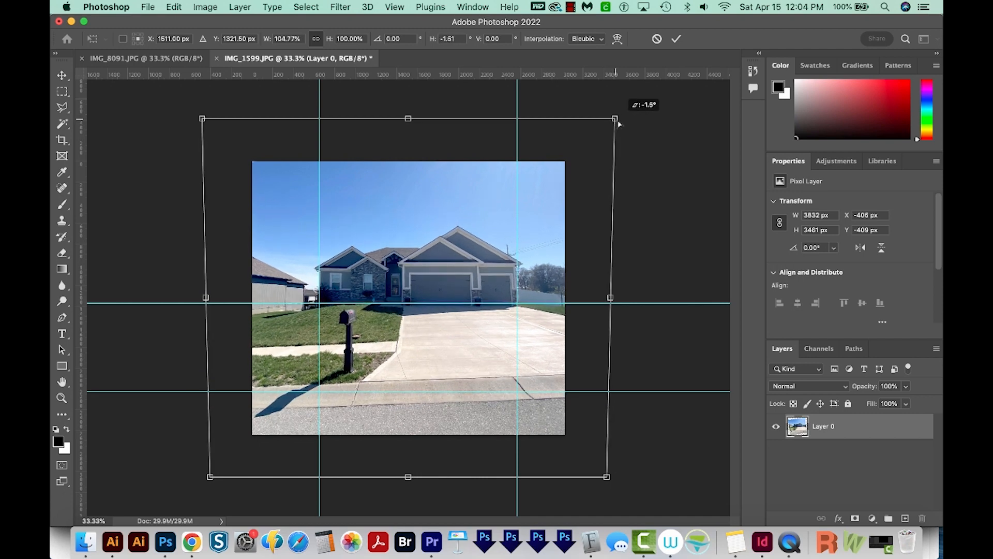
{"action": "left_click_drag", "start_coordinate": [614, 119], "coordinate": [641, 135]}
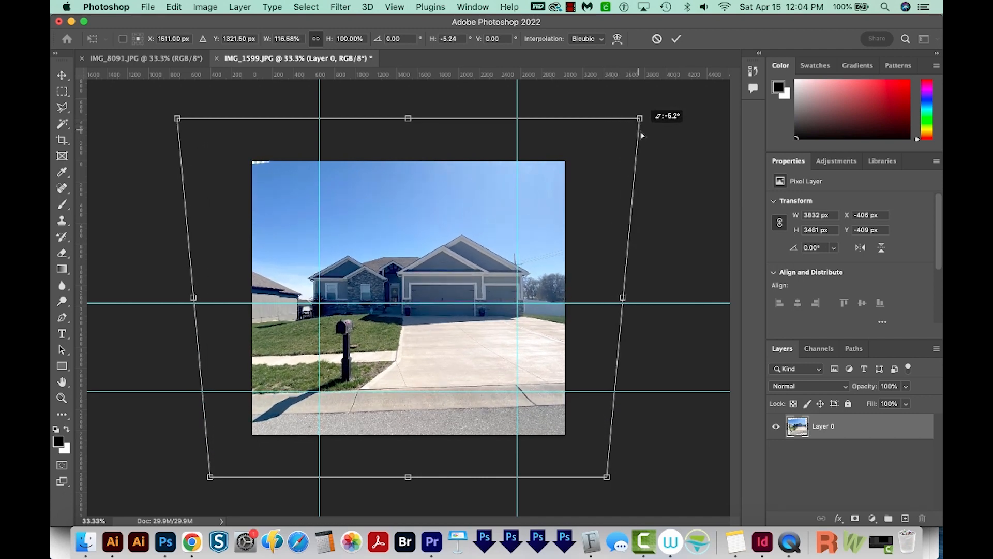
{"action": "left_click_drag", "start_coordinate": [640, 135], "coordinate": [653, 142]}
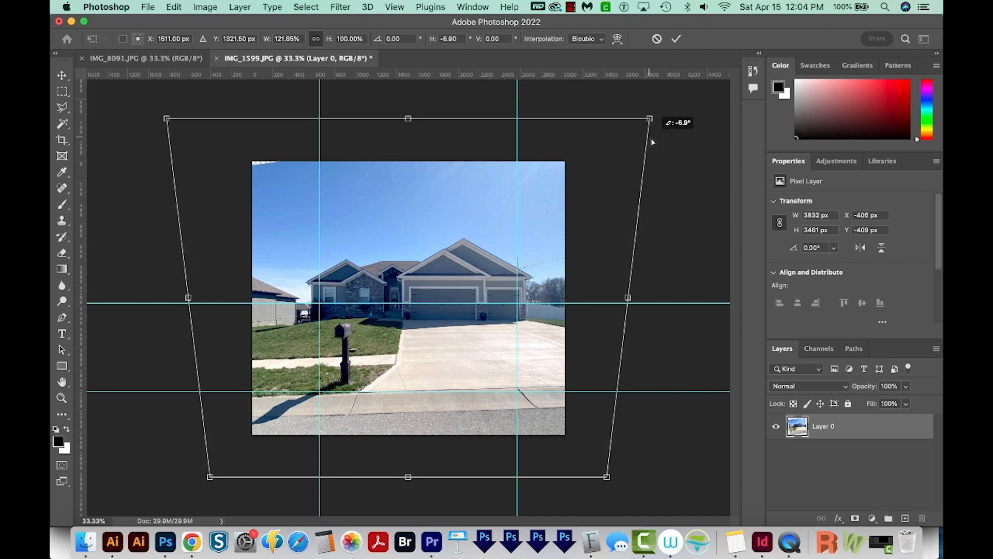
{"action": "left_click_drag", "start_coordinate": [648, 119], "coordinate": [655, 119]}
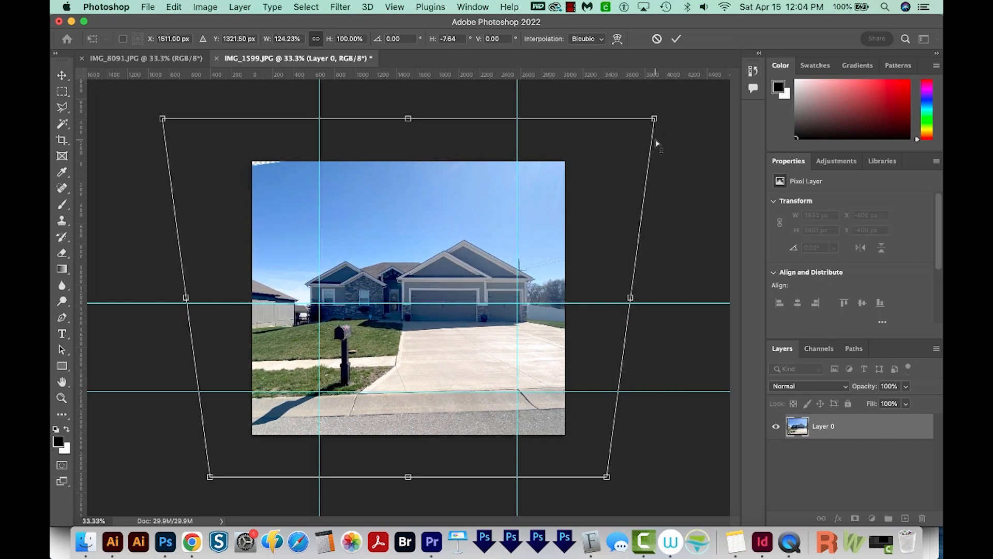
{"action": "mouse_move", "coordinate": [651, 149]}
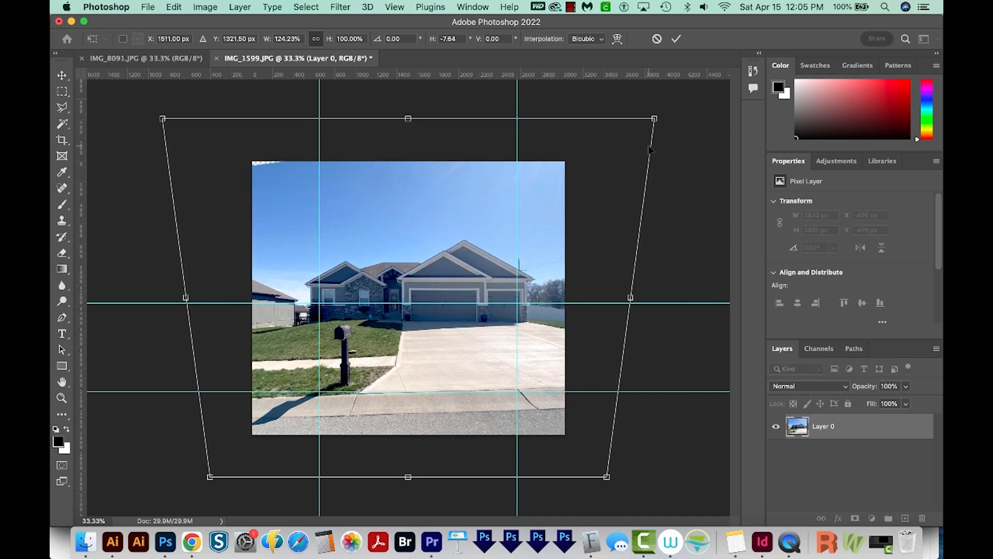
{"action": "left_click", "coordinate": [676, 39]}
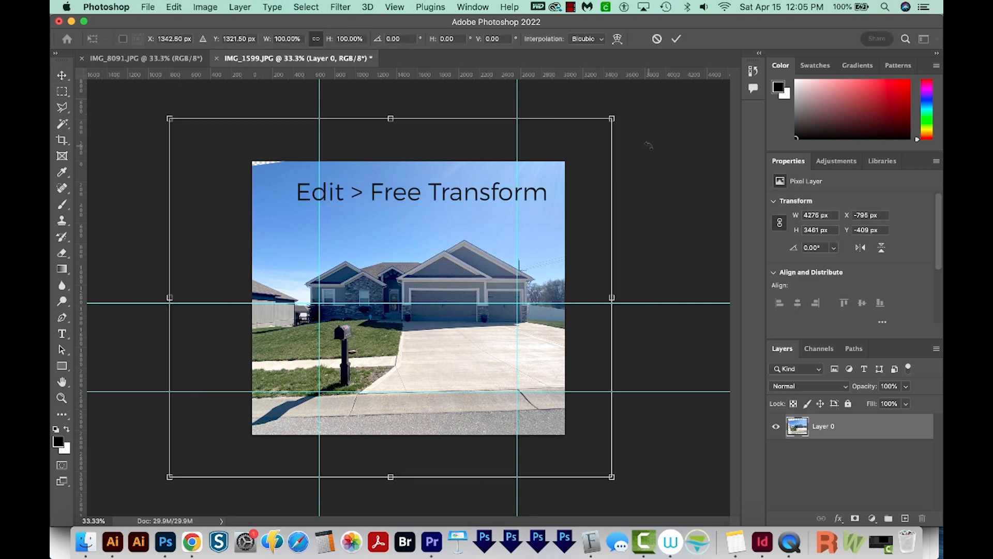
Stretch the house photo taller, then Free Transform its top corners outward.
{"action": "left_click_drag", "start_coordinate": [391, 118], "coordinate": [390, 113]}
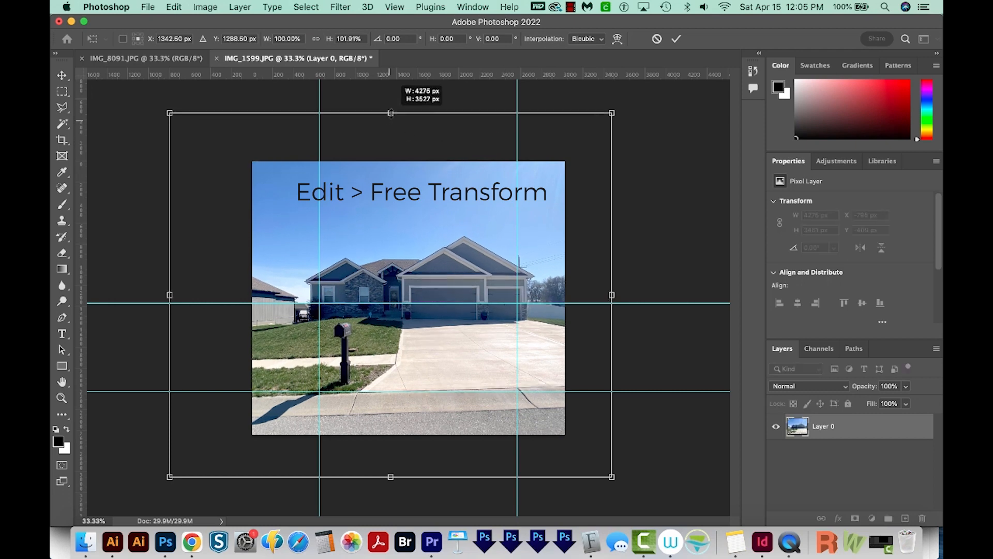
{"action": "left_click_drag", "start_coordinate": [390, 113], "coordinate": [390, 95]}
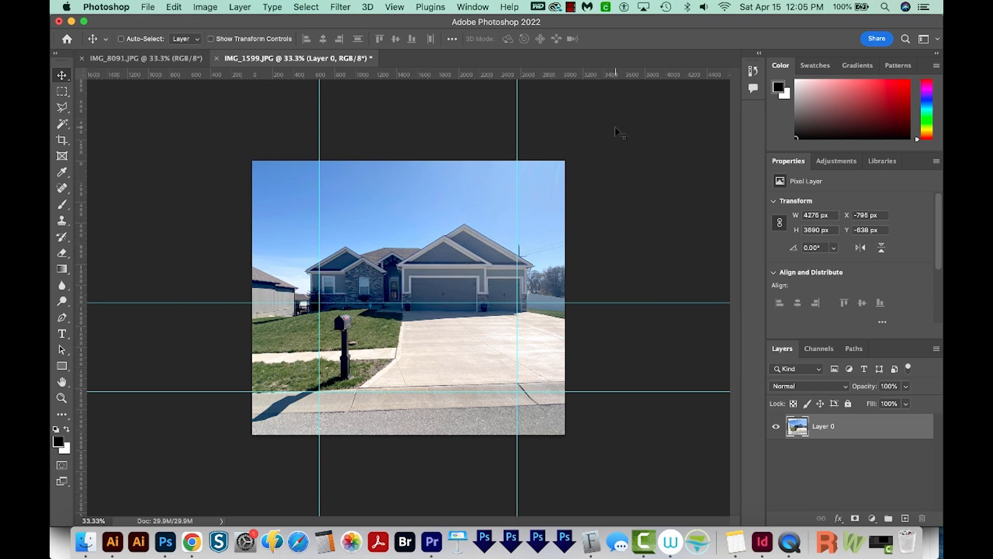
{"action": "key", "text": "Cmd+T"}
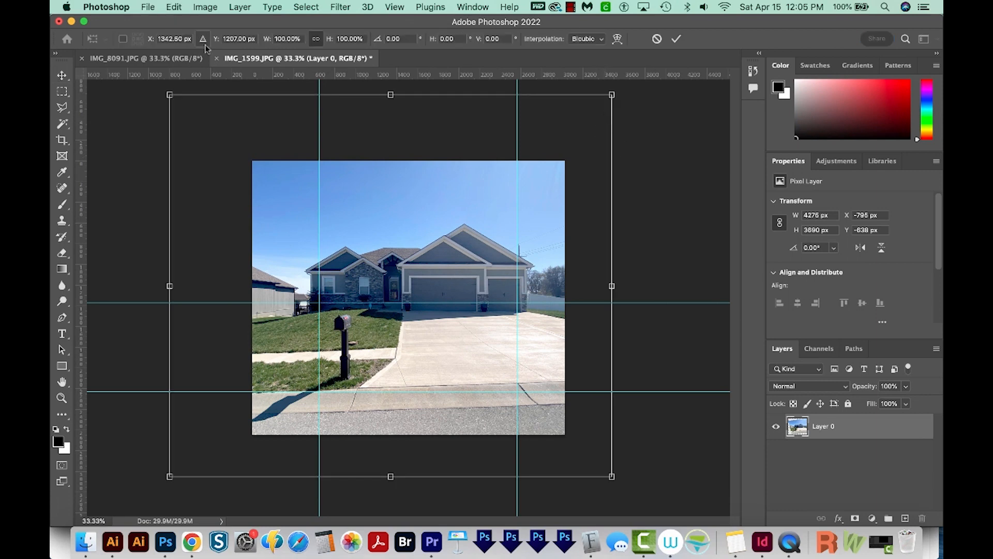
{"action": "left_click", "coordinate": [172, 7]}
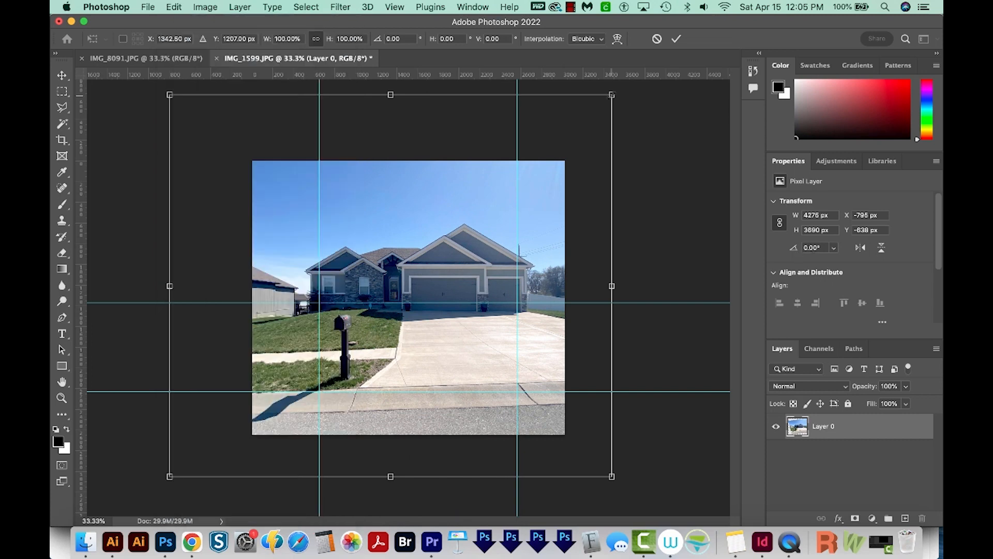
{"action": "mouse_move", "coordinate": [614, 101]}
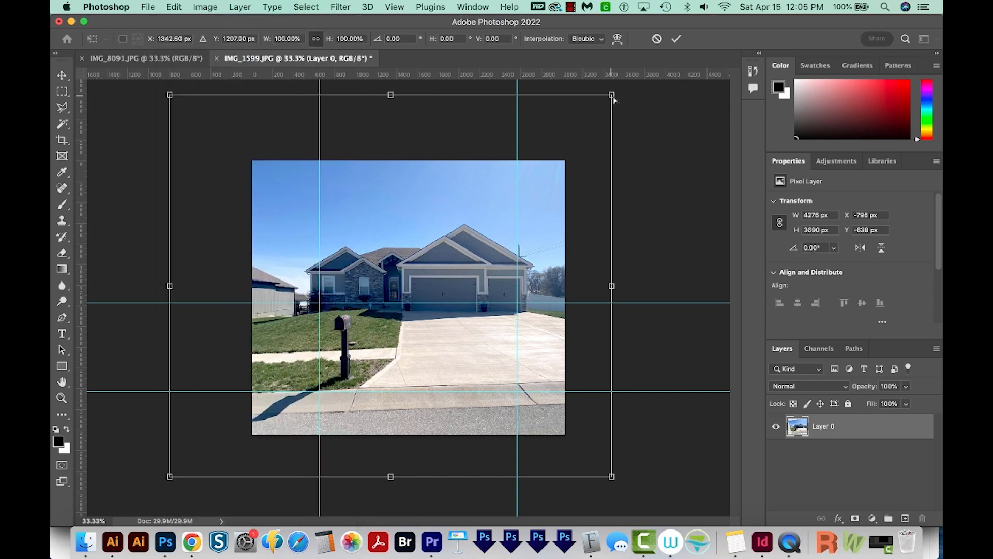
{"action": "left_click_drag", "start_coordinate": [612, 96], "coordinate": [622, 102]}
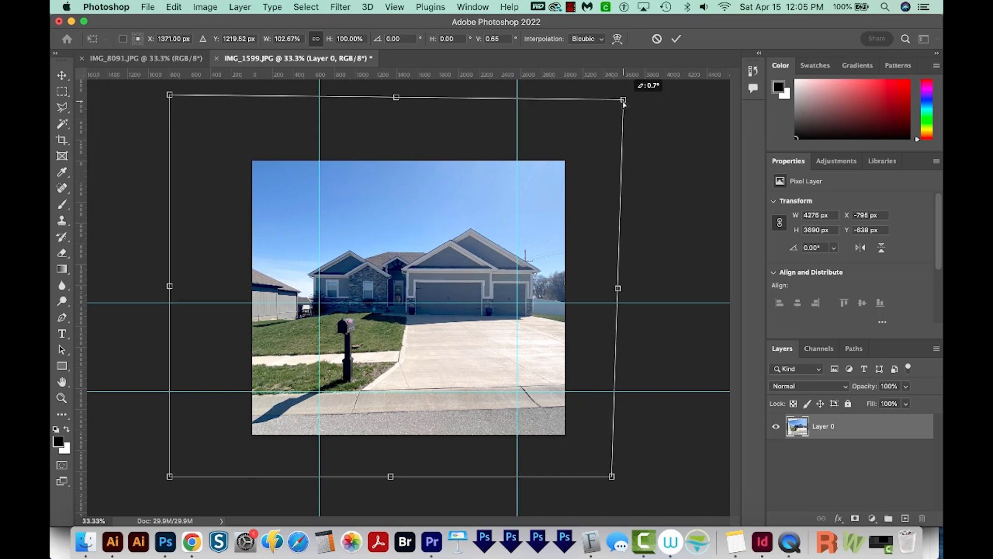
{"action": "left_click_drag", "start_coordinate": [623, 101], "coordinate": [621, 95]}
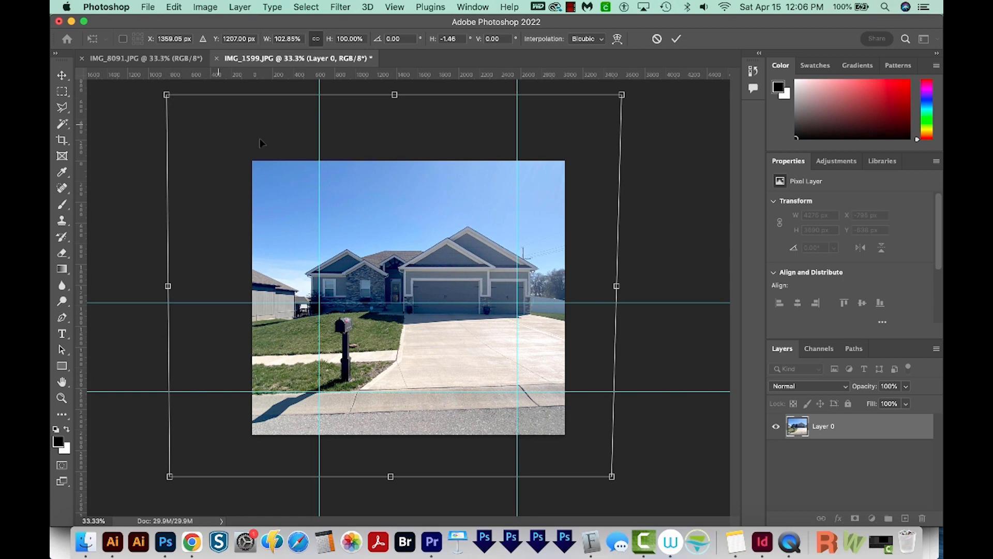
{"action": "mouse_move", "coordinate": [615, 362]}
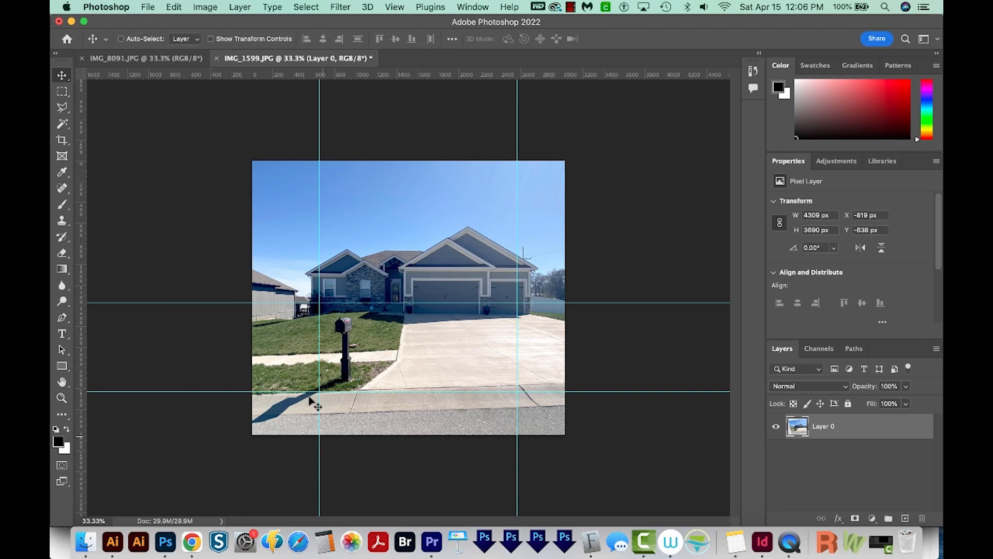
{"action": "mouse_move", "coordinate": [524, 393]}
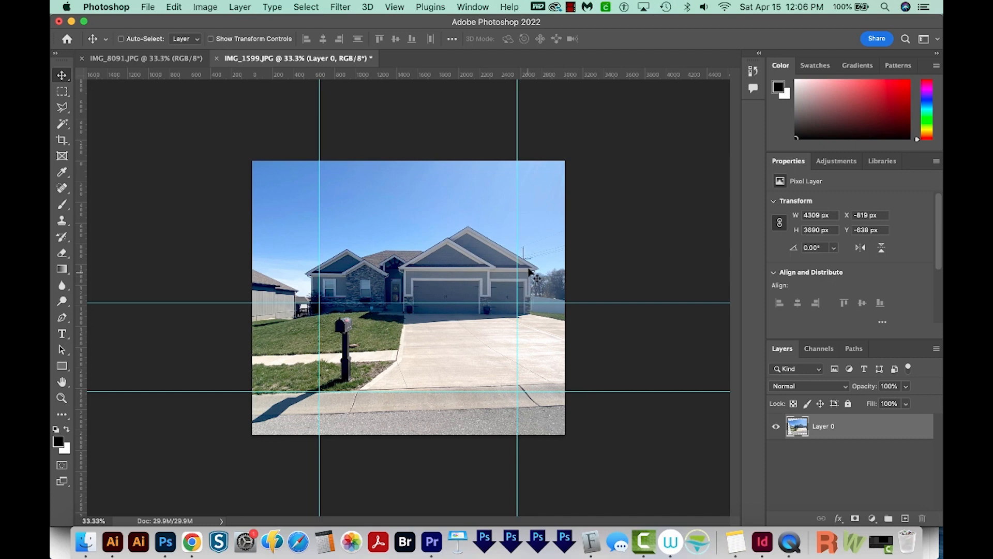
{"action": "mouse_move", "coordinate": [563, 389]}
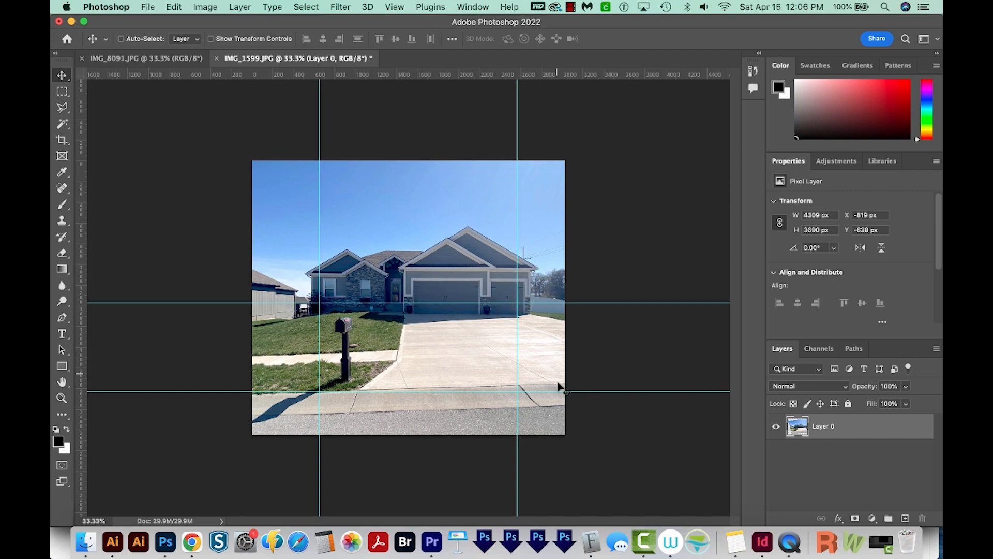
{"action": "mouse_move", "coordinate": [575, 419]}
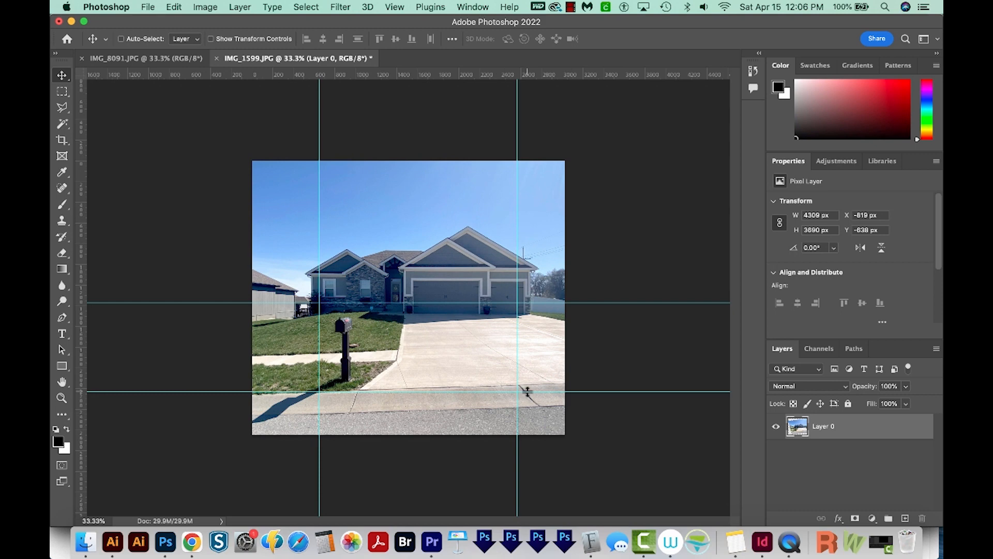
Select the bottom sidewalk-and-street strip with the Rectangular Marquee and copy it to Layer 1.
{"action": "left_click", "coordinate": [62, 94]}
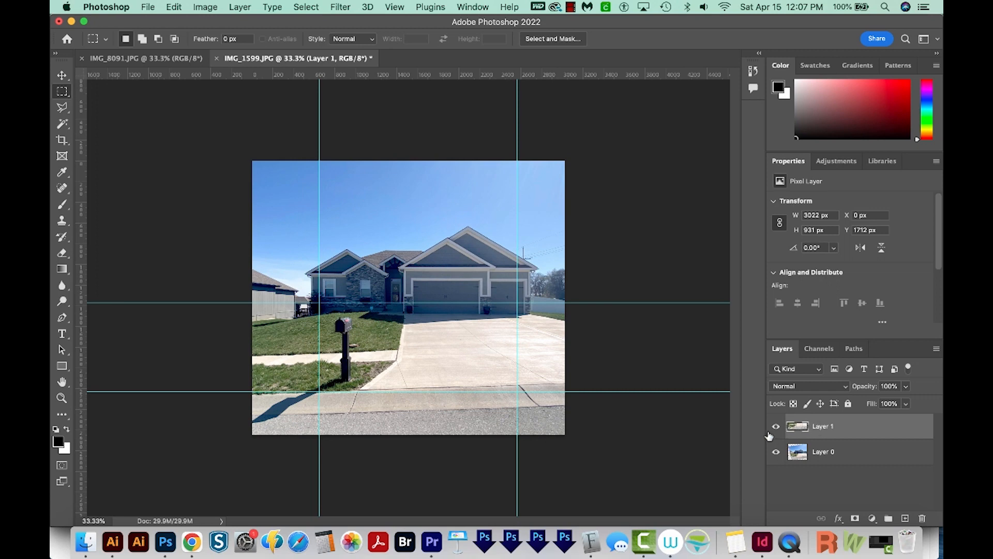
Start a Free Transform (Cmd+T) on the copied street strip on Layer 1.
{"action": "key", "text": "cmd+t"}
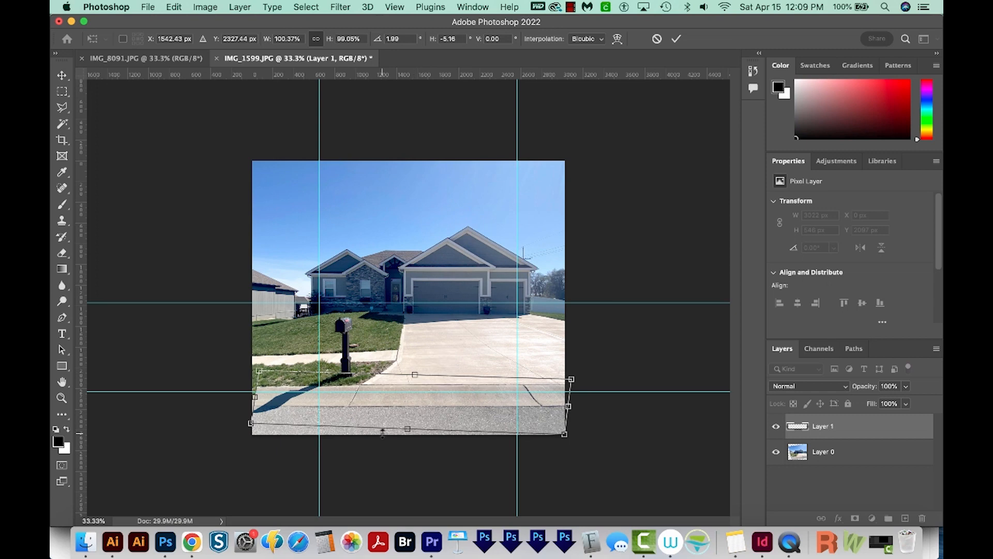
{"action": "mouse_move", "coordinate": [550, 436]}
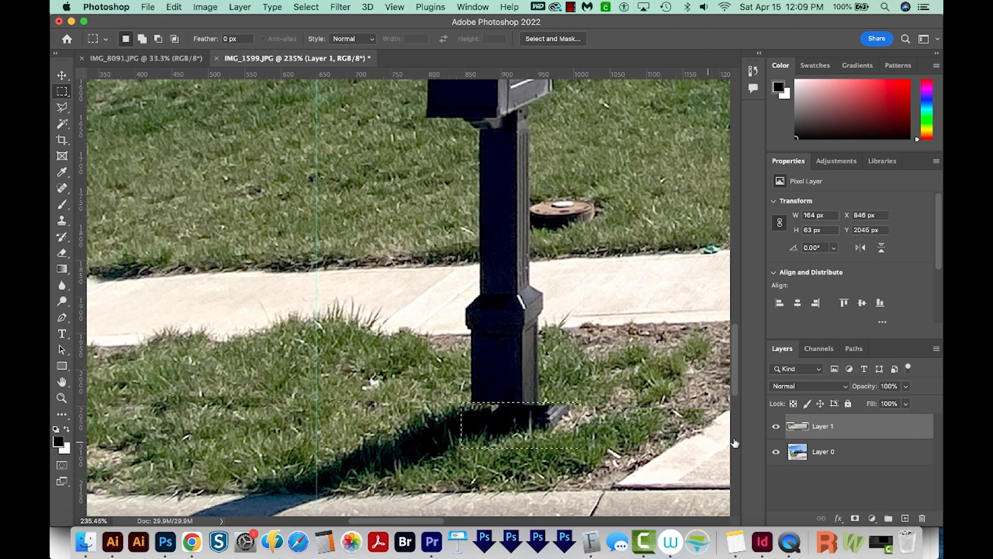
Shift the strip's mailbox post fragment left to line up with the actual post.
{"action": "left_click", "coordinate": [61, 77]}
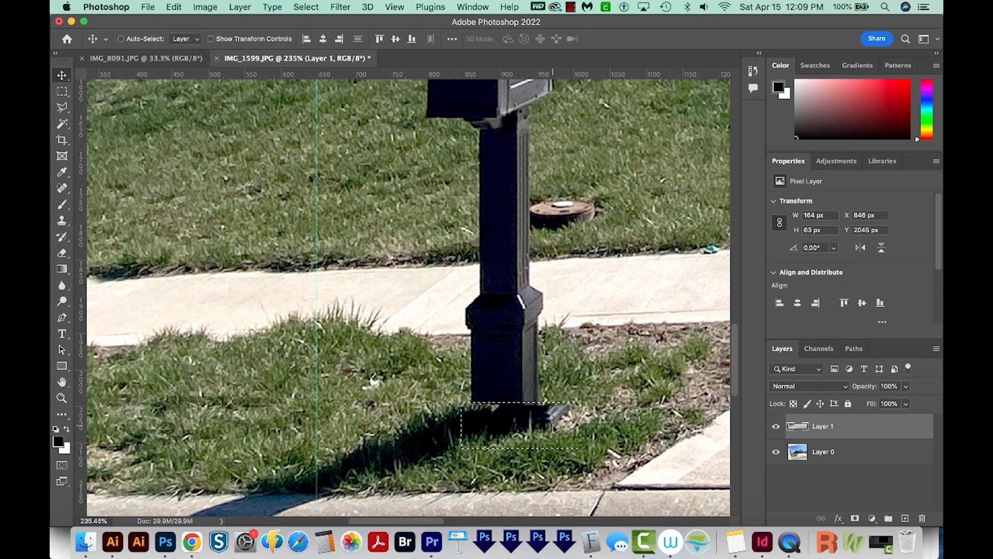
{"action": "left_click_drag", "start_coordinate": [519, 424], "coordinate": [499, 424]}
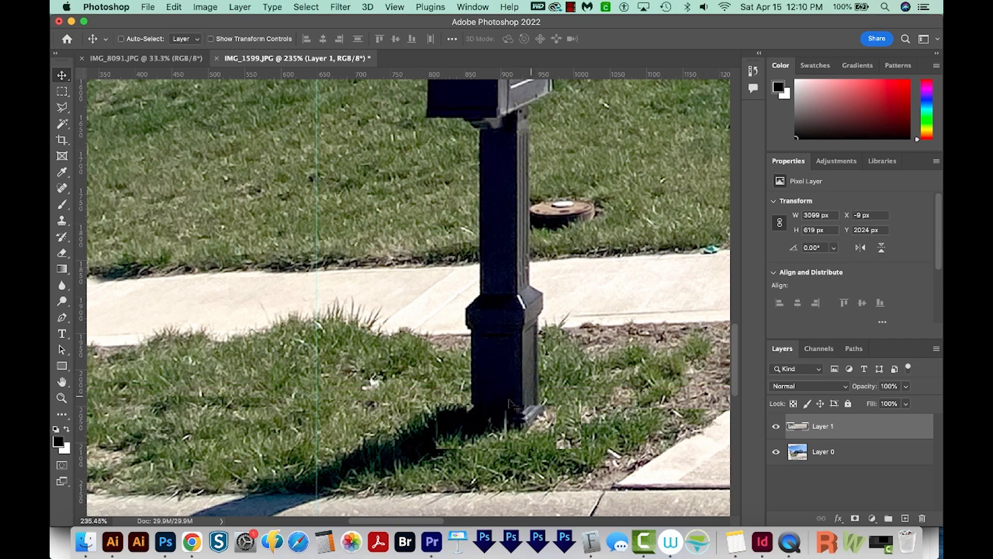
{"action": "left_click", "coordinate": [61, 221]}
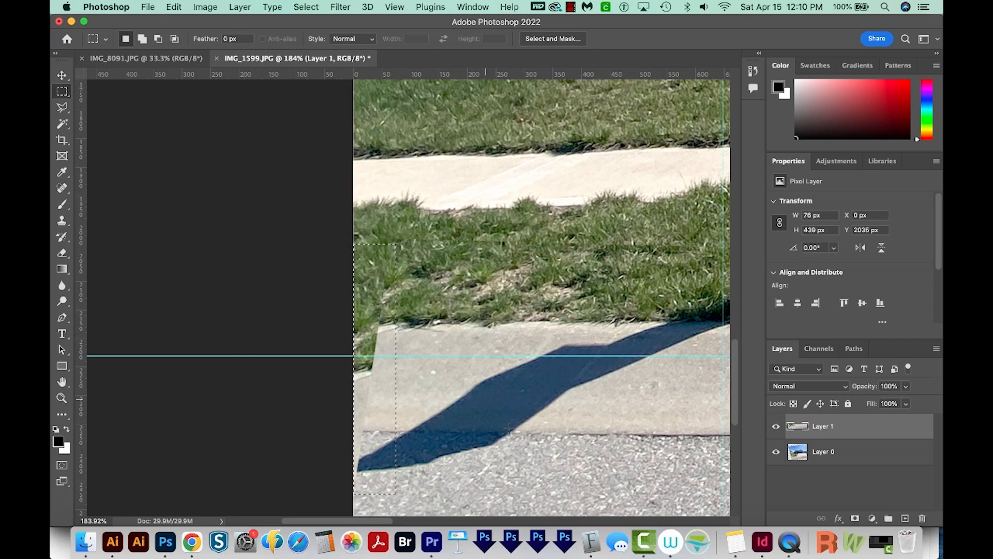
Fill the selected left-edge gap using Edit > Content-Aware Fill with an enlarged preview.
{"action": "left_click", "coordinate": [173, 7]}
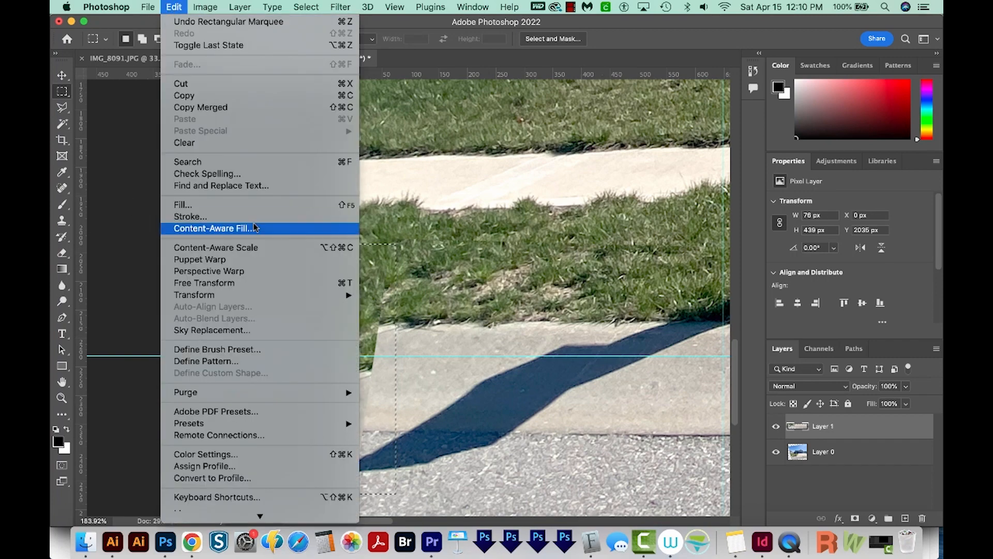
{"action": "left_click", "coordinate": [213, 229]}
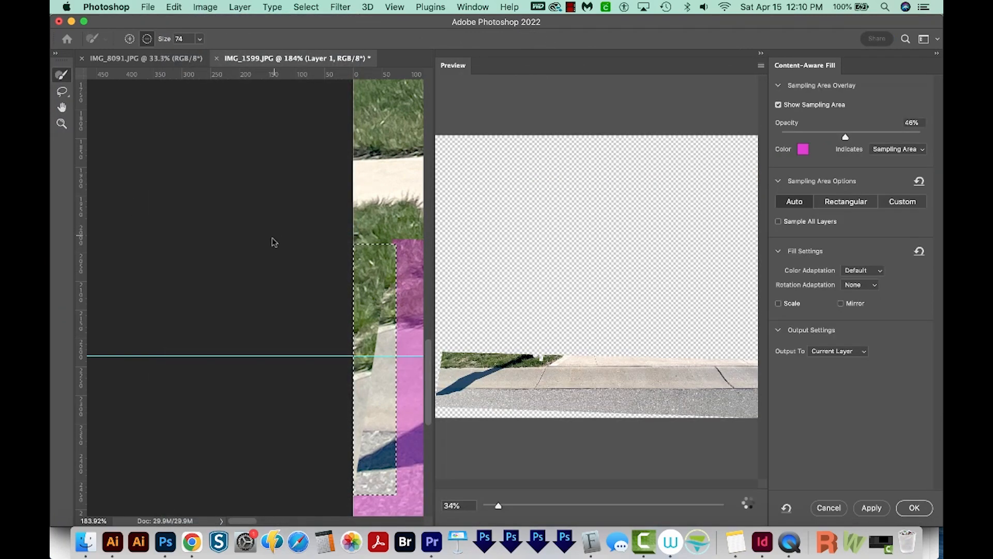
{"action": "left_click_drag", "start_coordinate": [499, 505], "coordinate": [584, 505]}
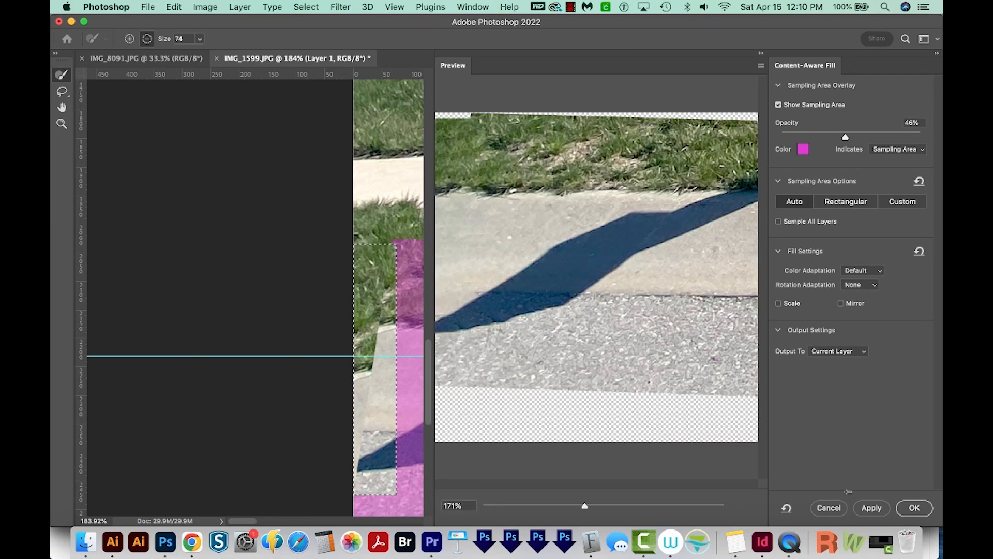
{"action": "left_click", "coordinate": [914, 508]}
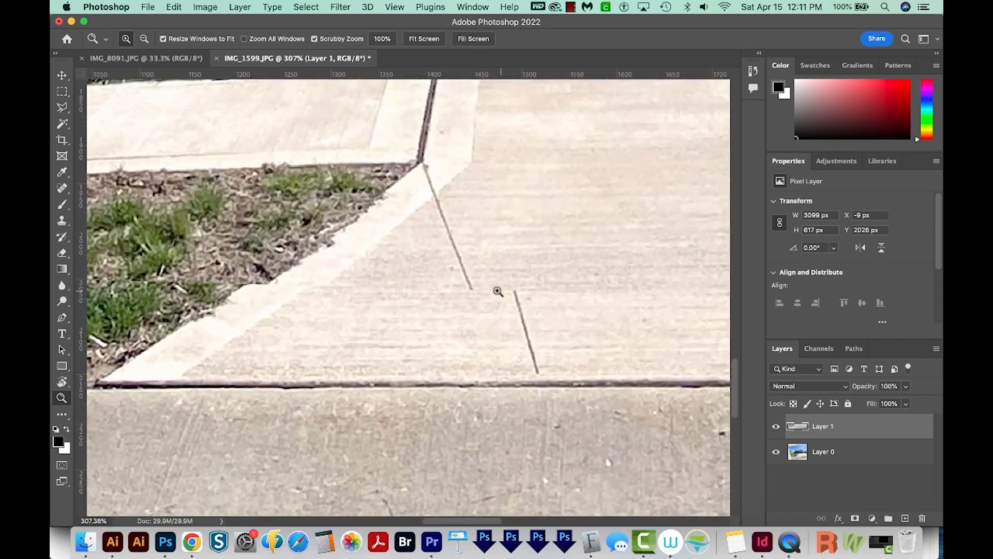
Magnify the sidewalk seam, pick the Clone Stamp, and add a new cloning layer above Layer 1.
{"action": "left_click_drag", "start_coordinate": [498, 291], "coordinate": [417, 355]}
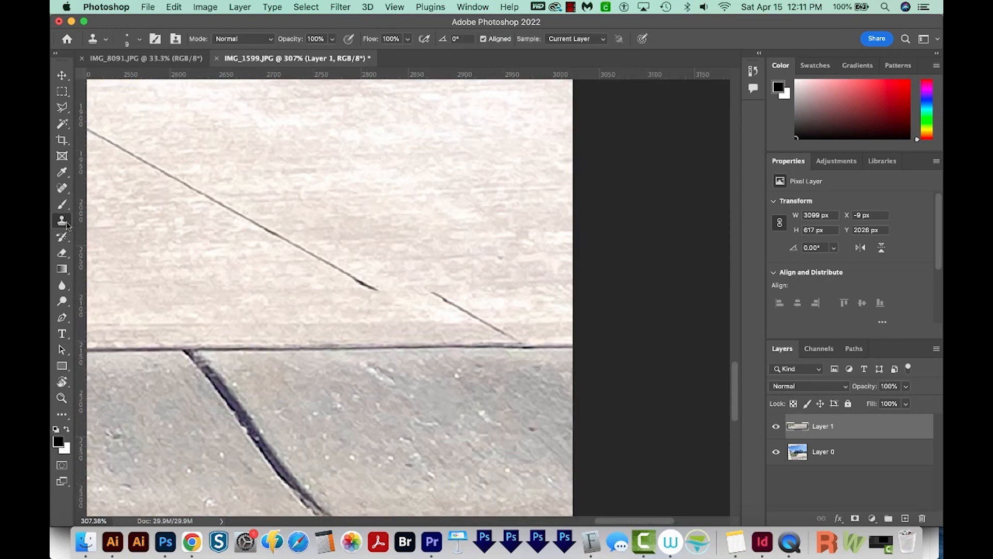
{"action": "left_click", "coordinate": [824, 451]}
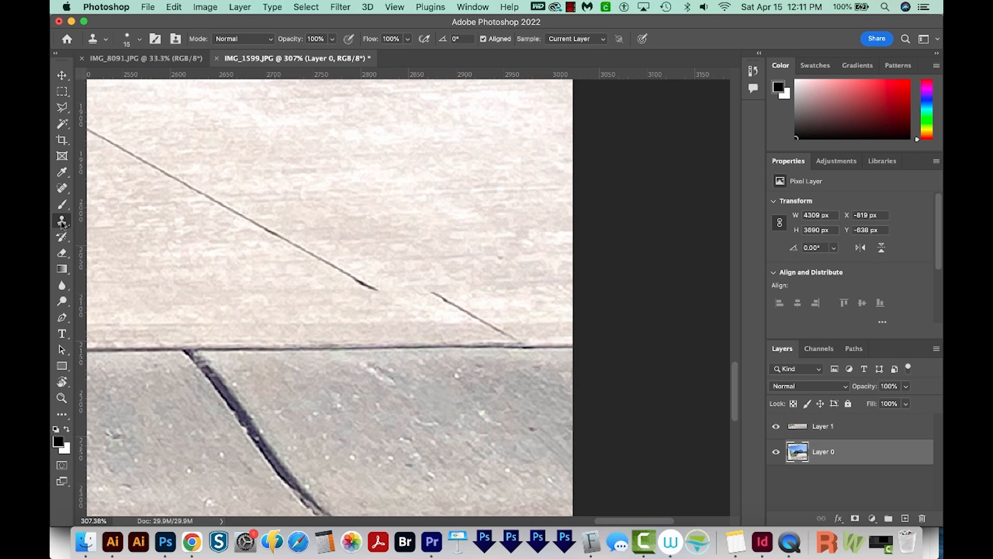
{"action": "mouse_move", "coordinate": [60, 220]}
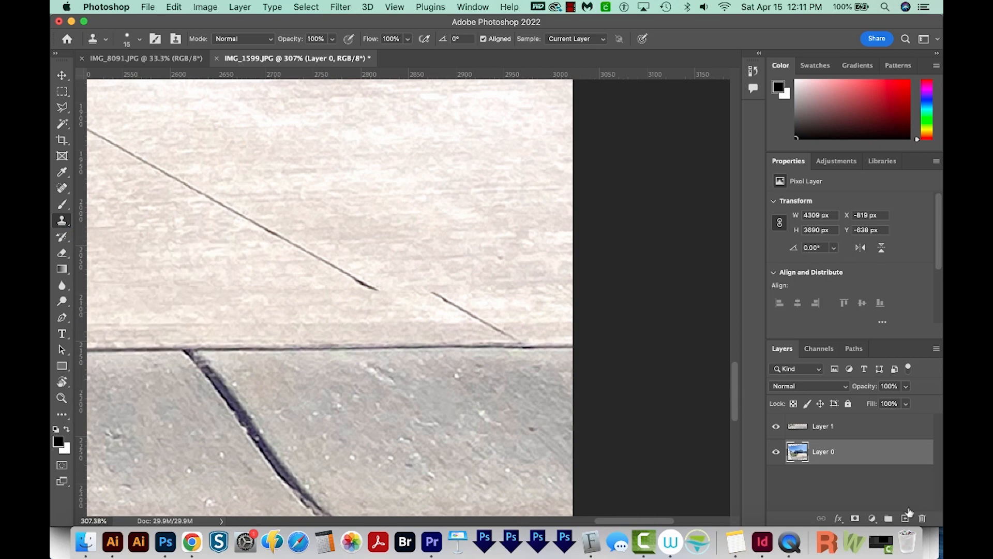
{"action": "left_click", "coordinate": [905, 517]}
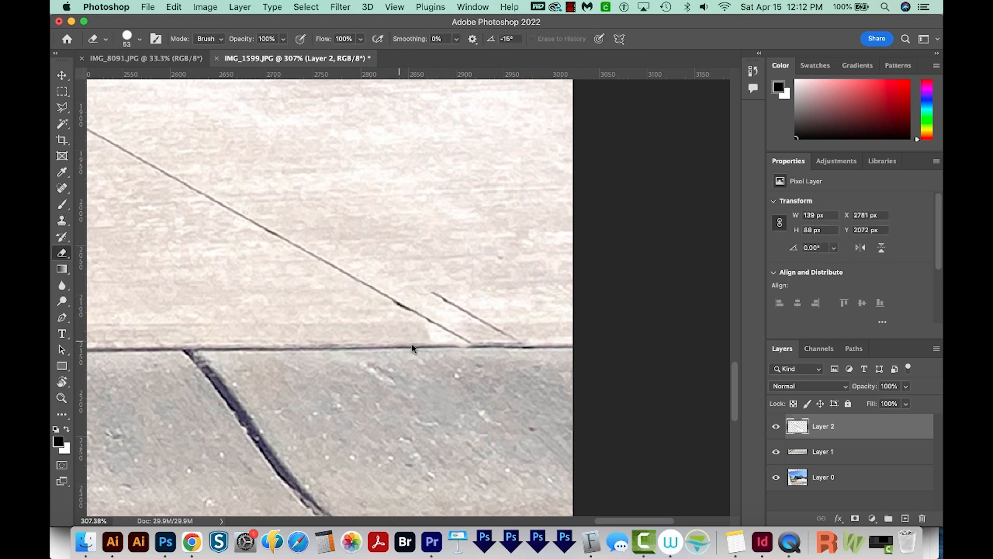
{"action": "left_click", "coordinate": [837, 452]}
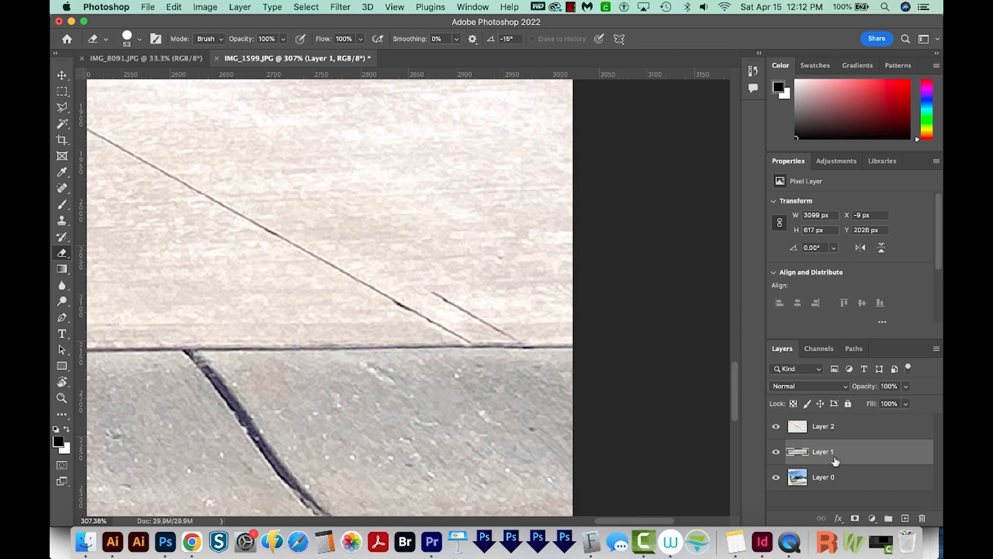